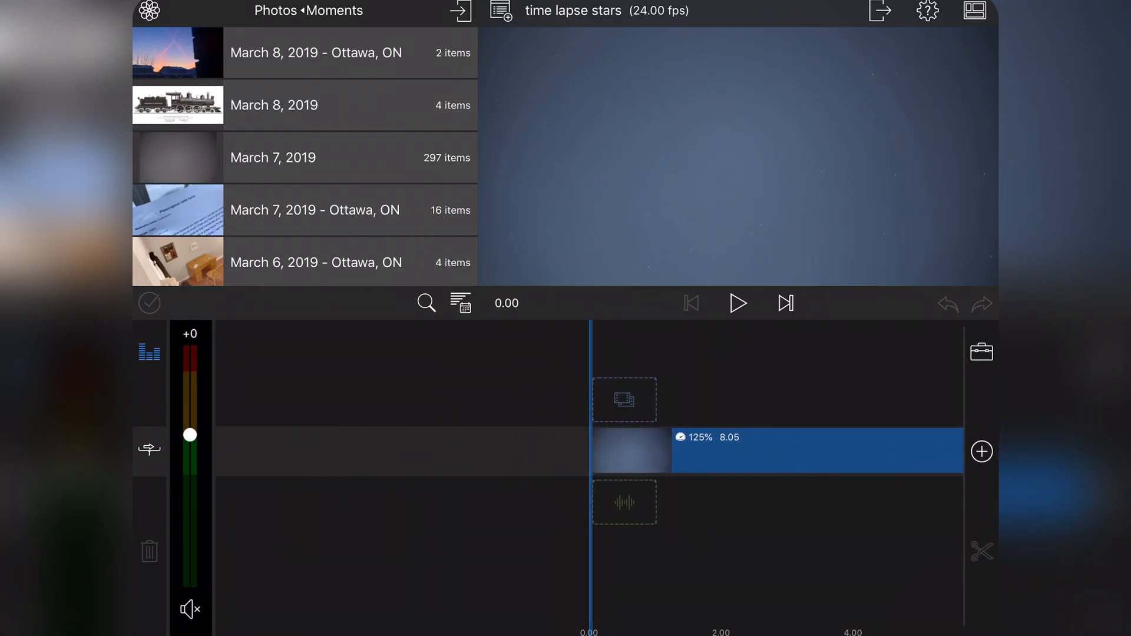
Set the default photo duration to 0.01 seconds and delete the old clip from the timeline.
left_click(737, 303)
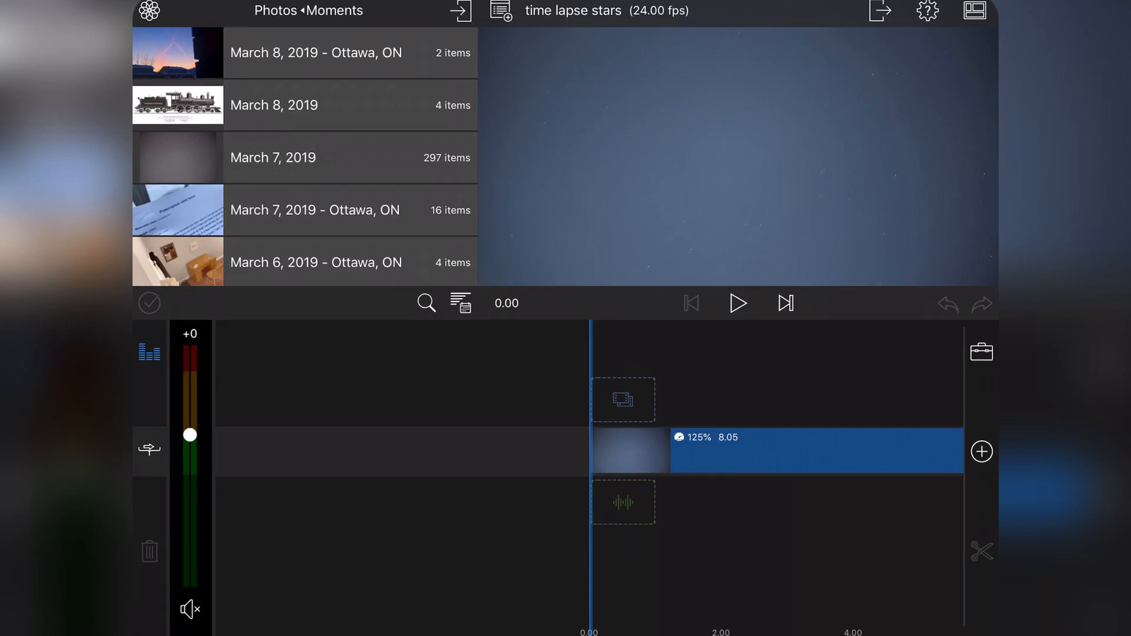
left_click(928, 11)
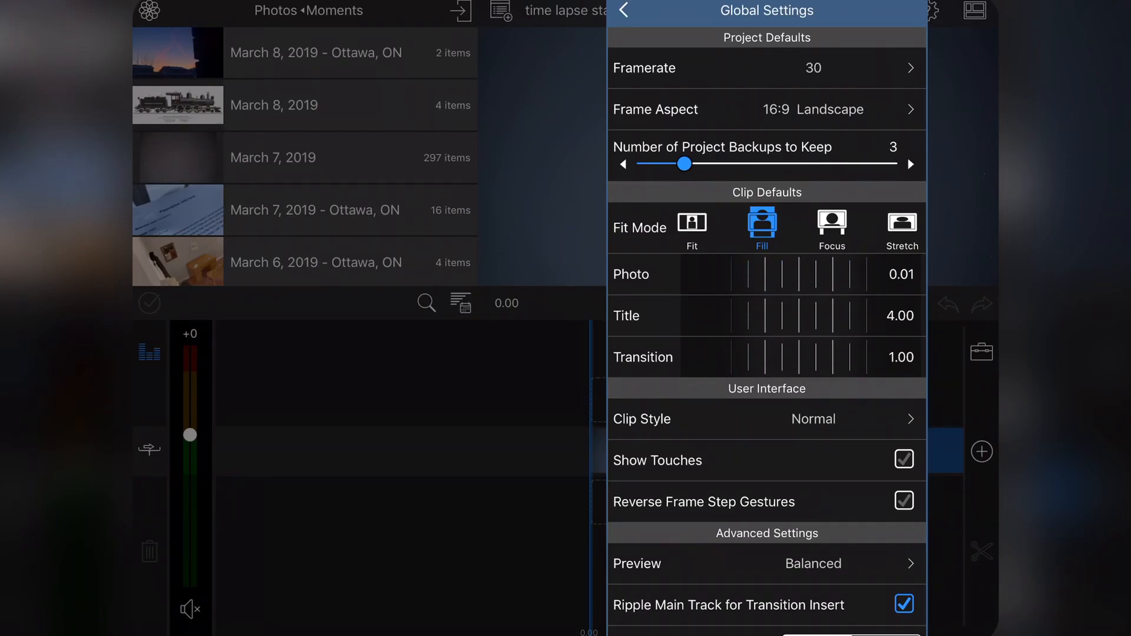
left_click(622, 10)
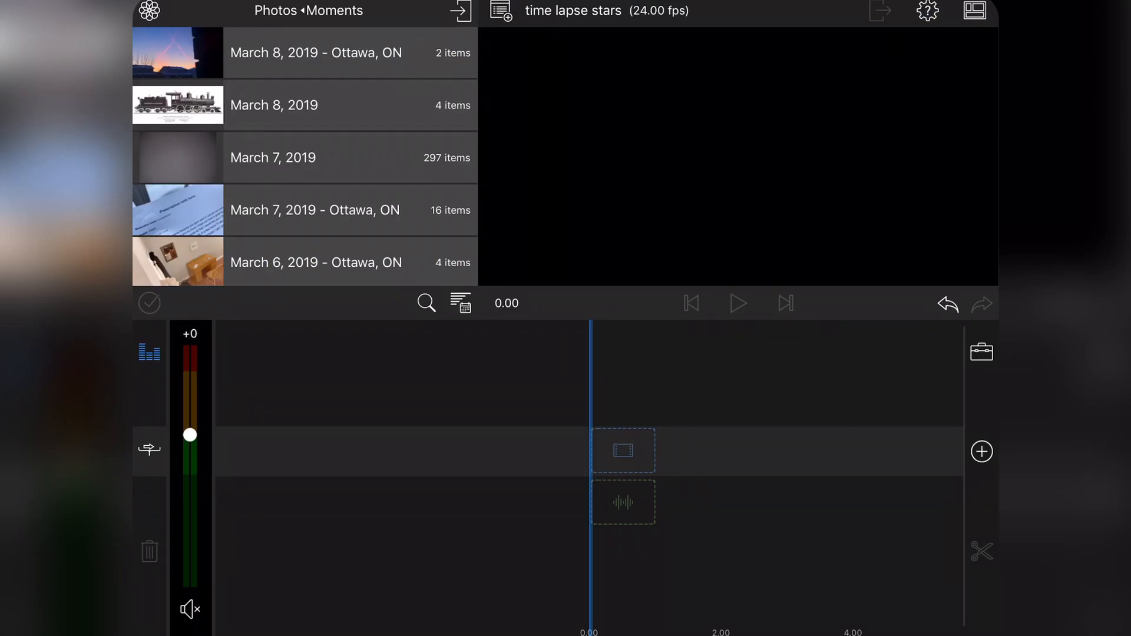
Open the March 7, 2019 album and multi-select its star photos in numbered order.
left_click(273, 157)
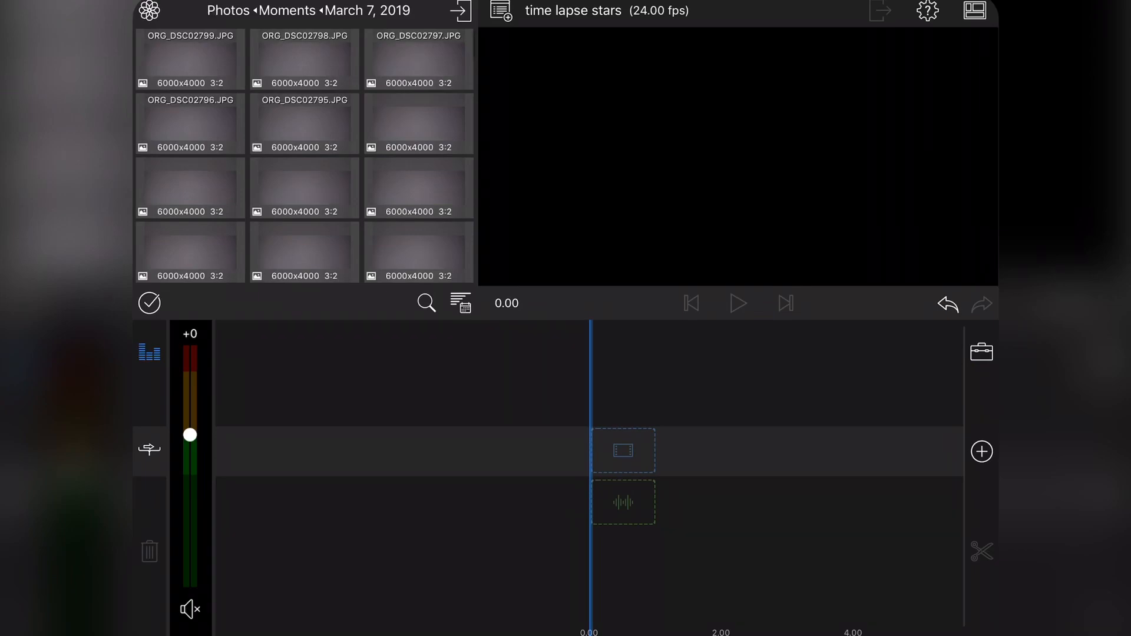
scroll("up", 3)
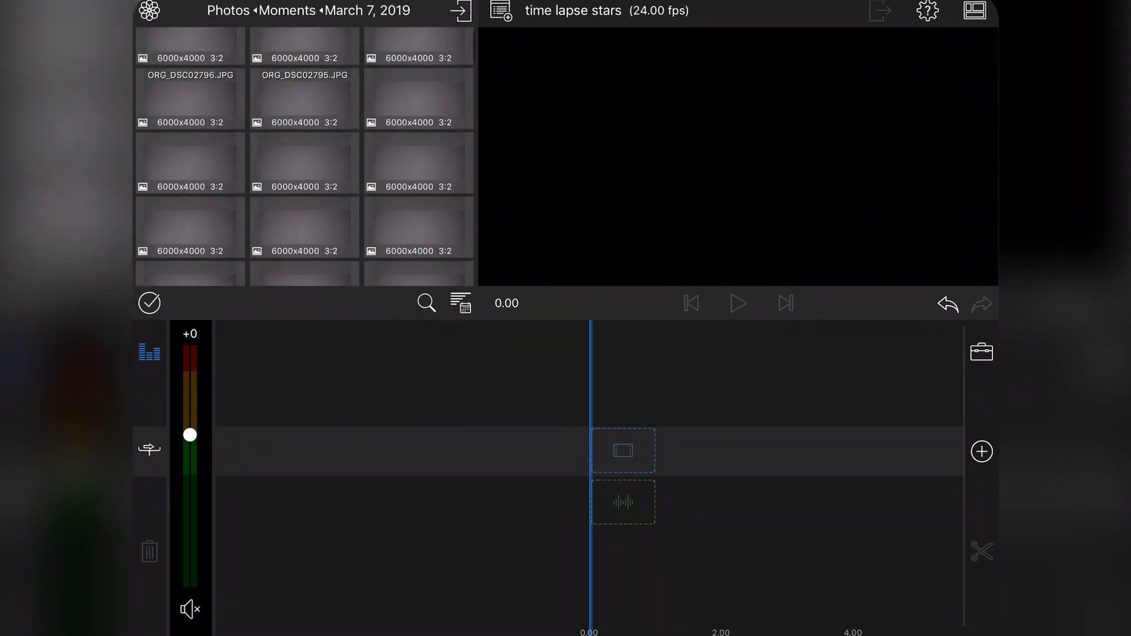
scroll("up", 3)
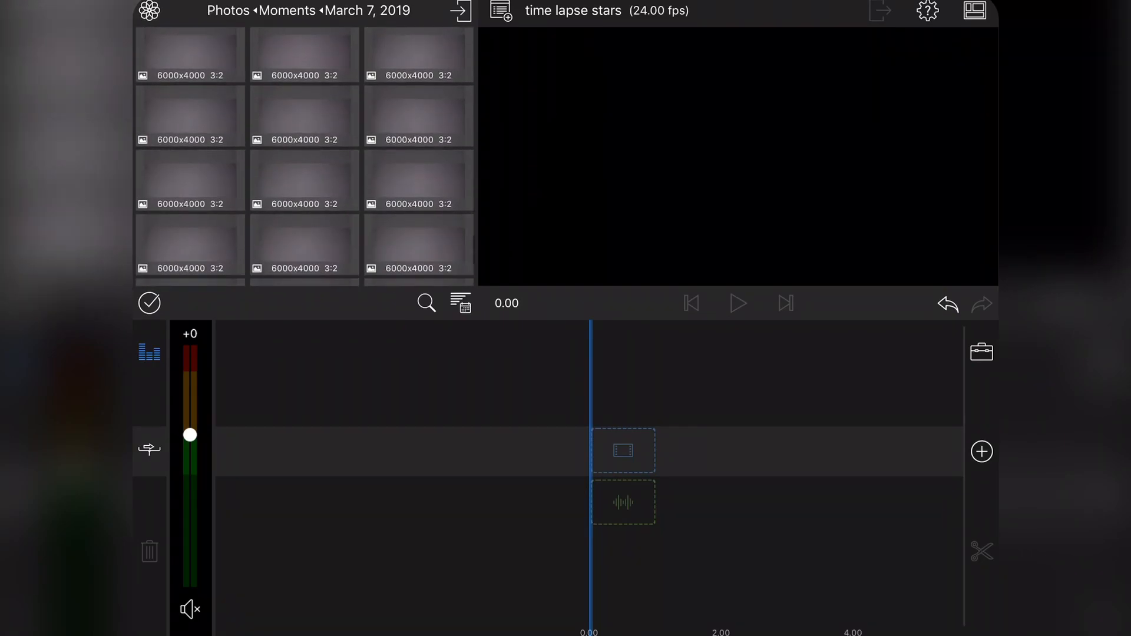
scroll("up", 3)
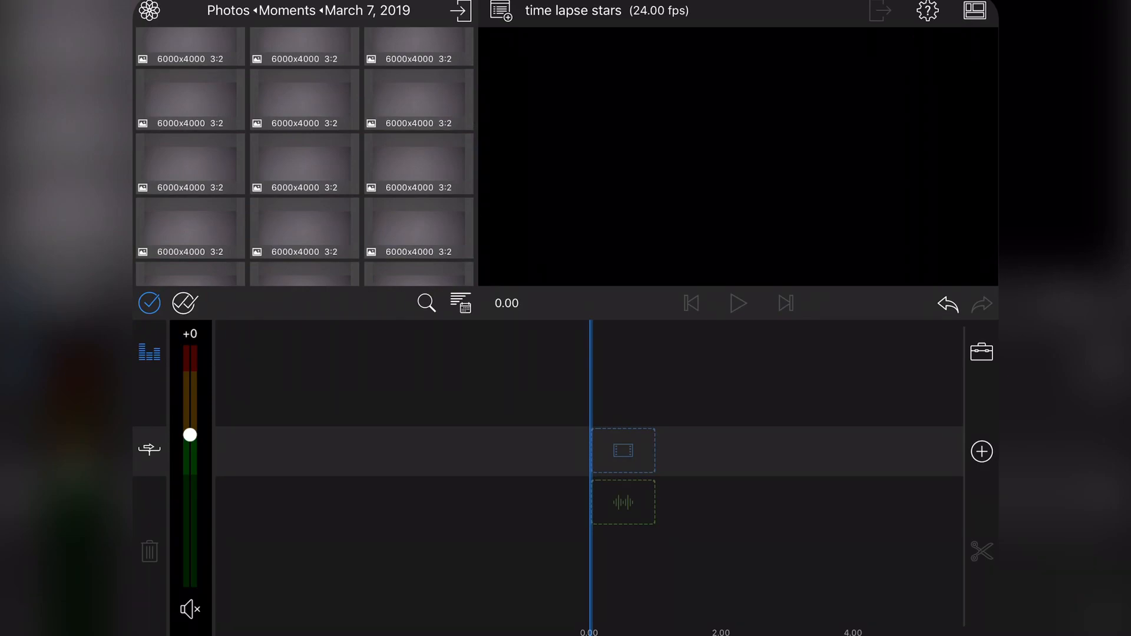
left_click(184, 302)
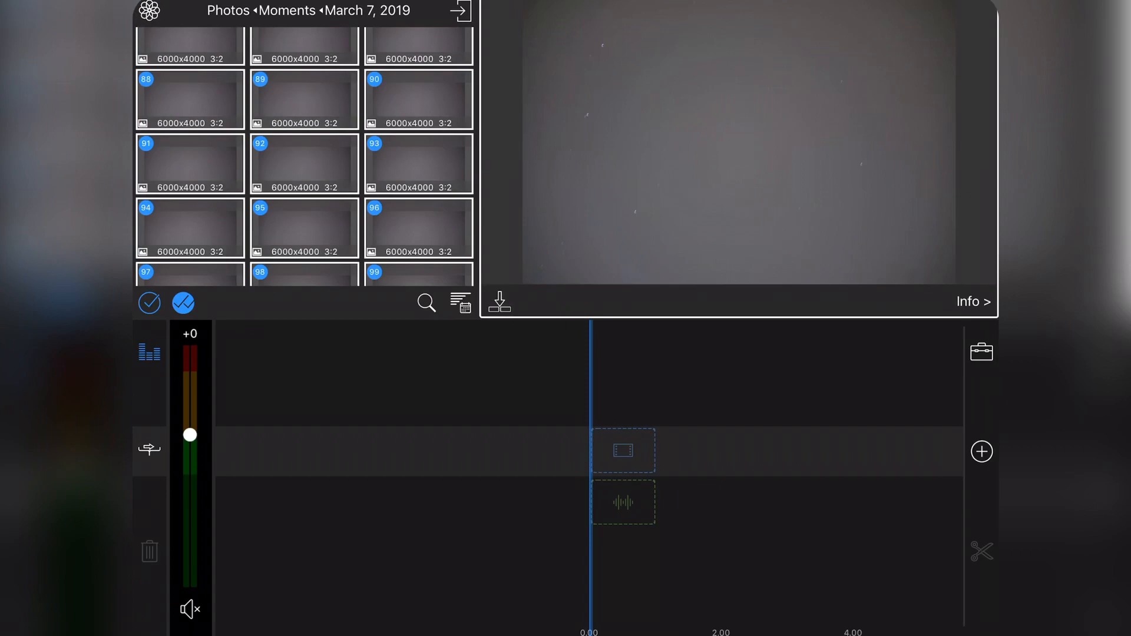
Add the selected star photos to the timeline and play back the sequence.
left_click(499, 301)
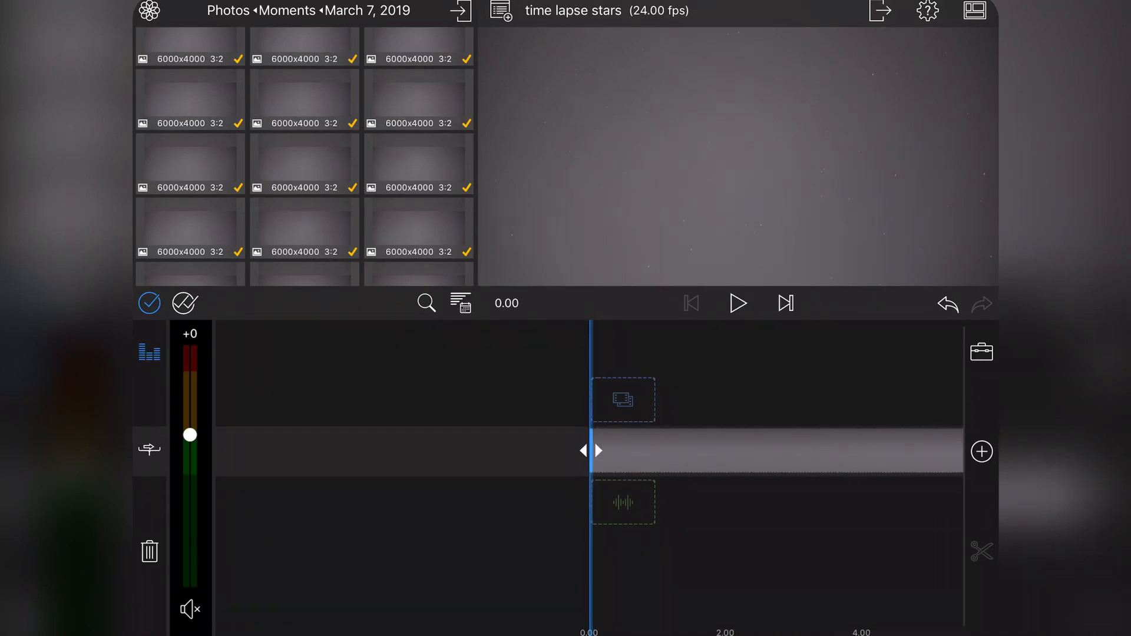
left_click(738, 303)
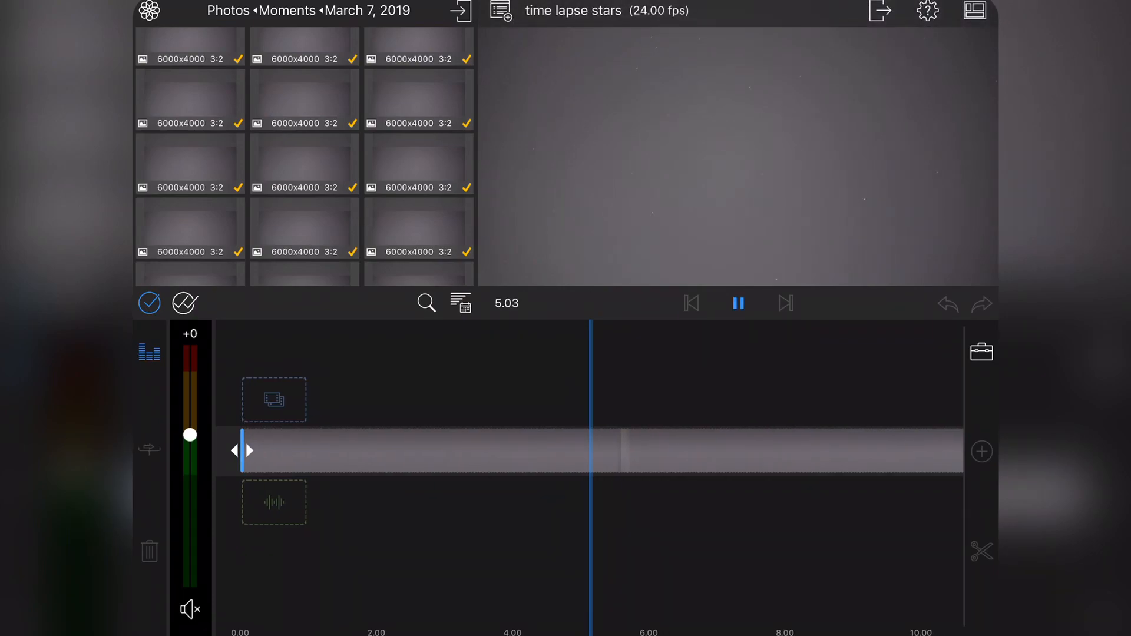
left_click(737, 302)
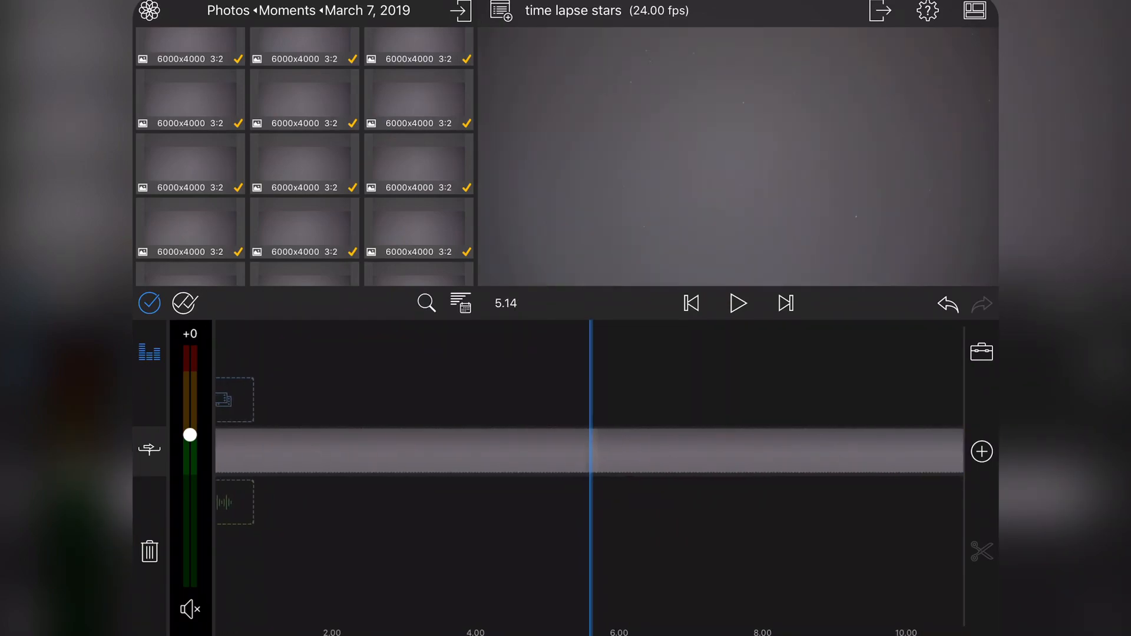
left_click(737, 303)
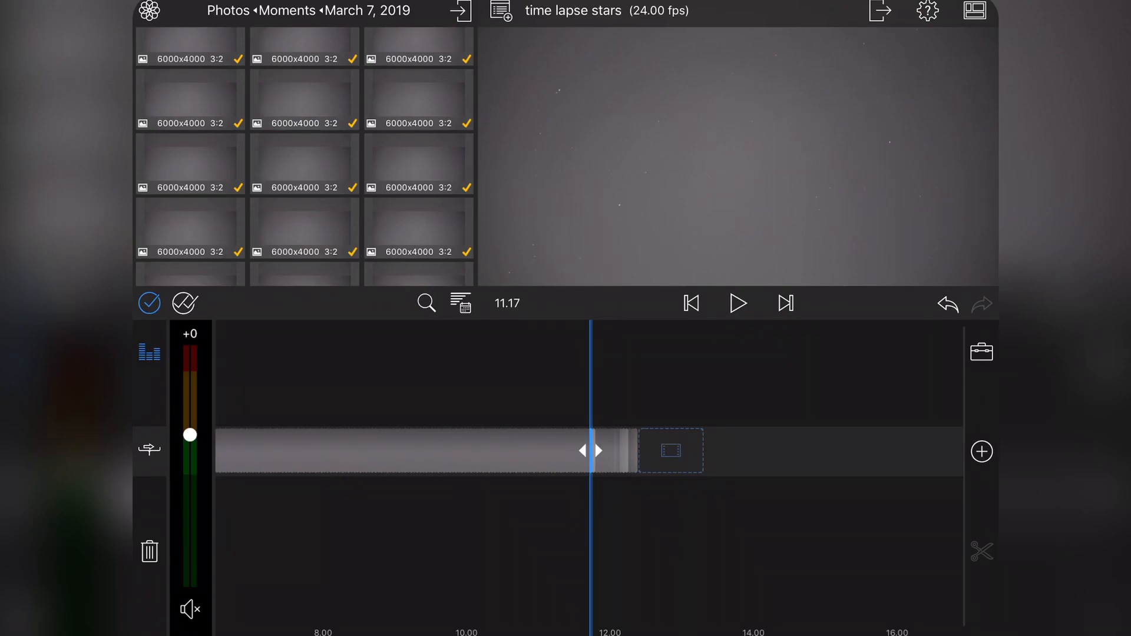
Scrub the frame sequence and return the playhead to 0.00.
left_click(689, 302)
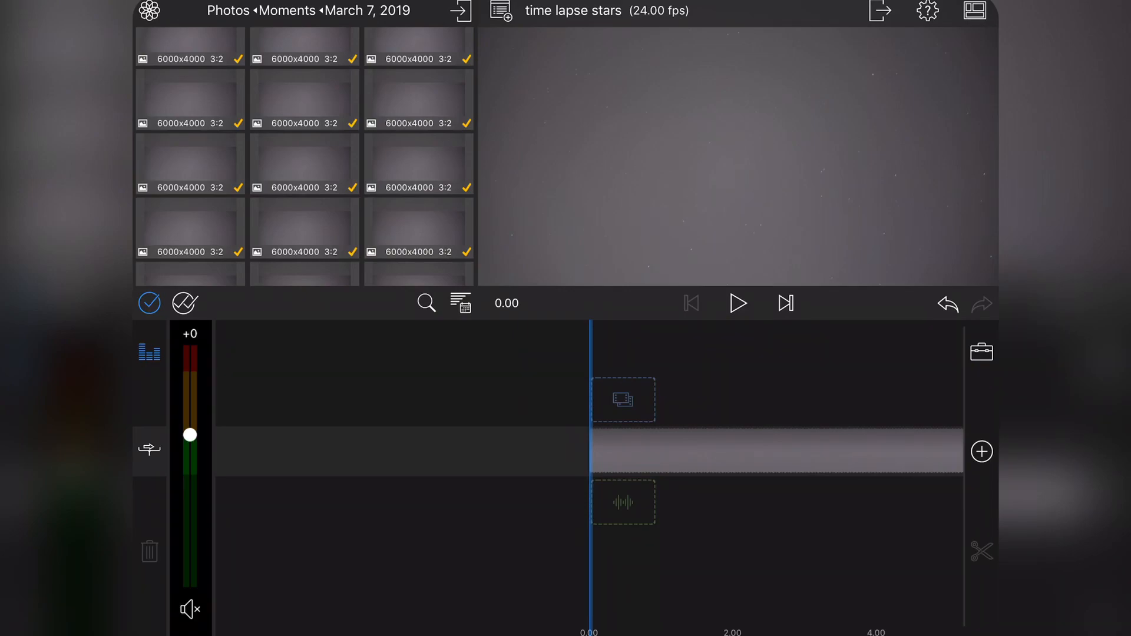
scroll("right", 3)
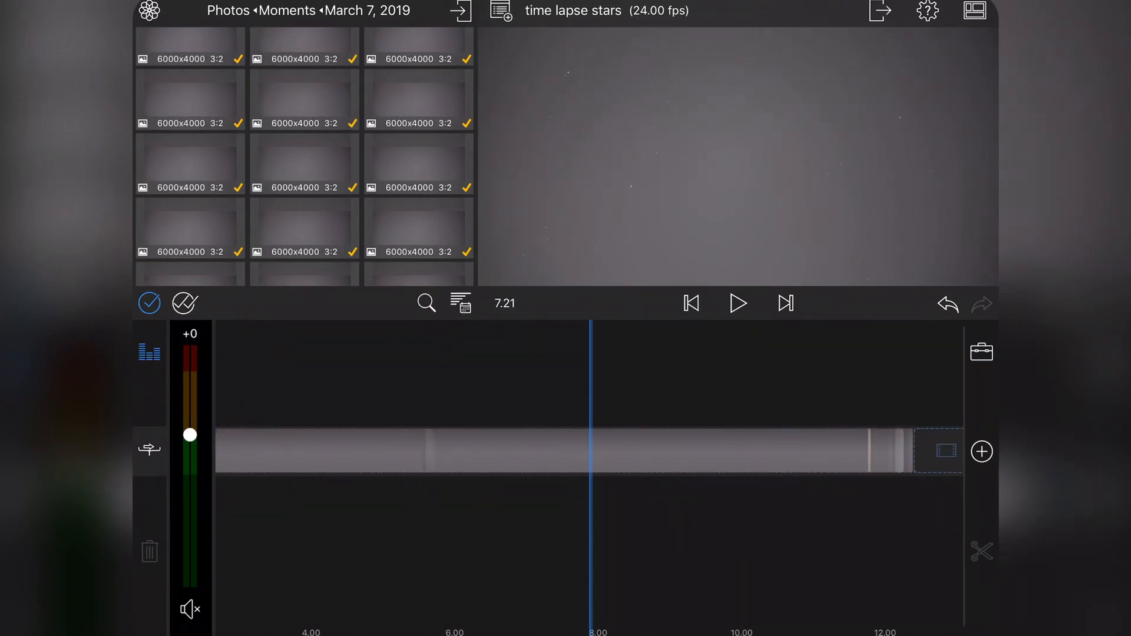
left_click(690, 302)
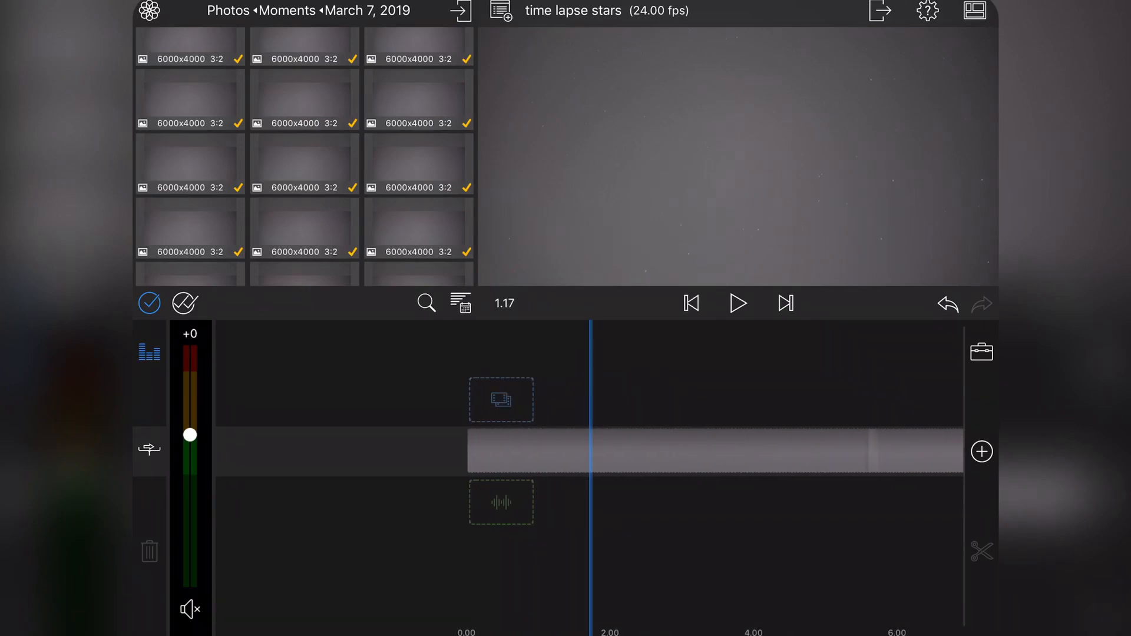
left_click(690, 302)
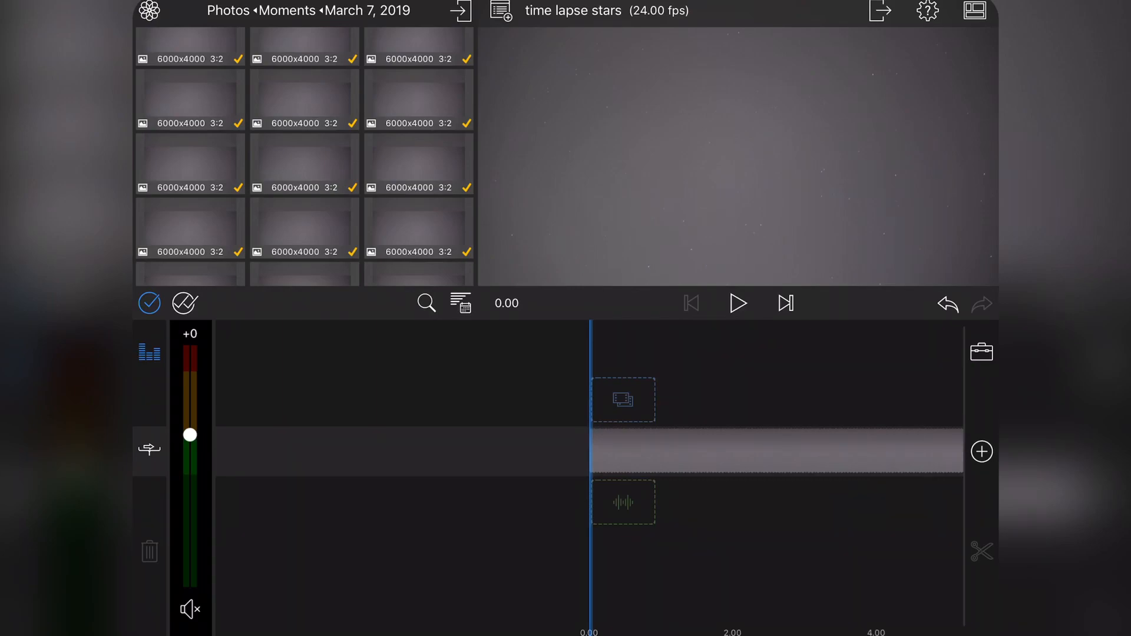
scroll("up", 3)
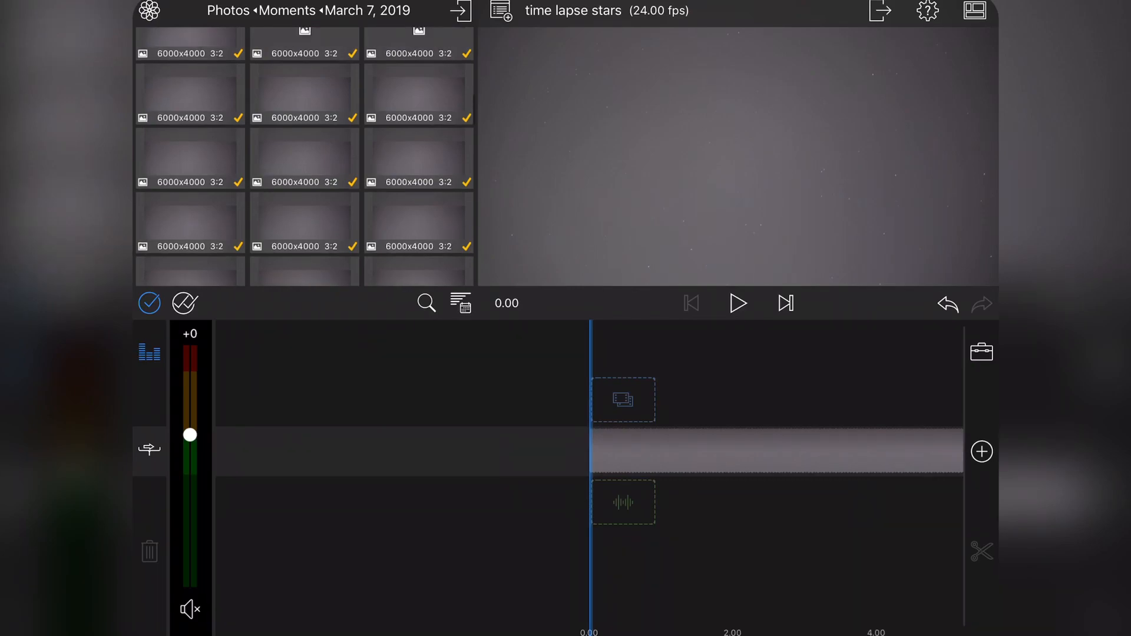
scroll("up", 3)
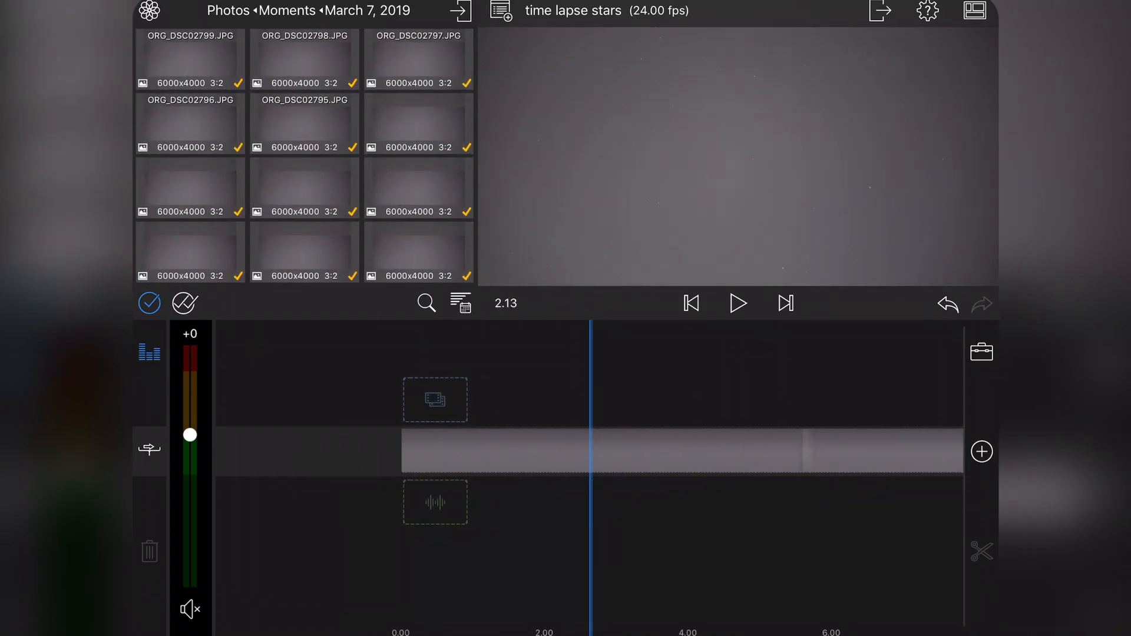
left_click(690, 302)
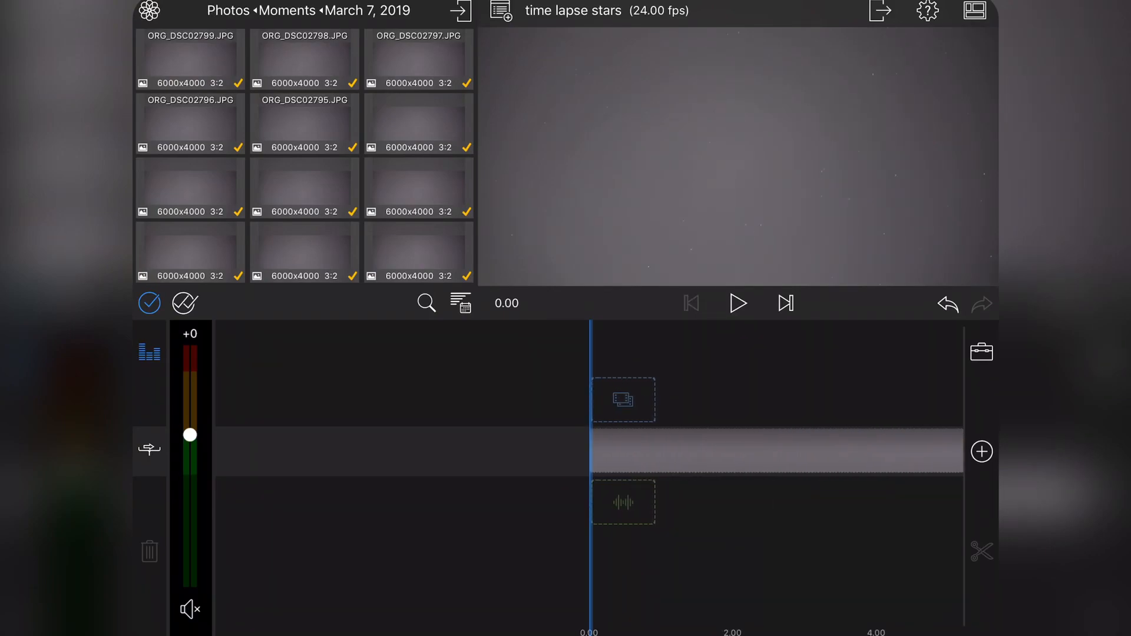
Export the 12.09-second sequence to Photos as a 4K, Ultra 150Mbps, video-only movie.
left_click(880, 11)
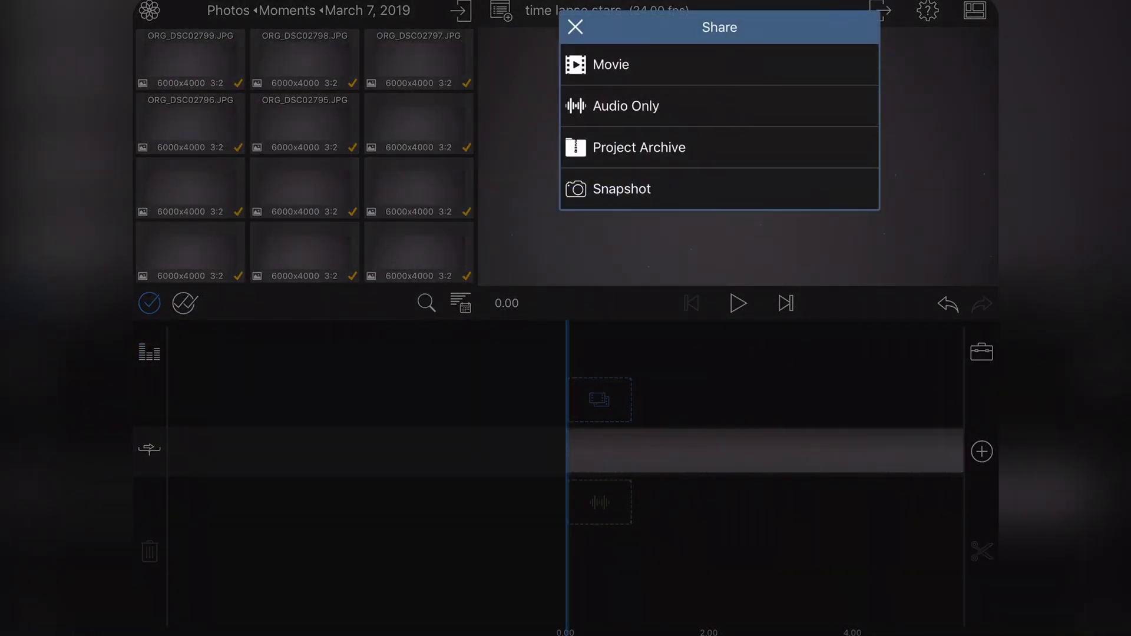
left_click(611, 64)
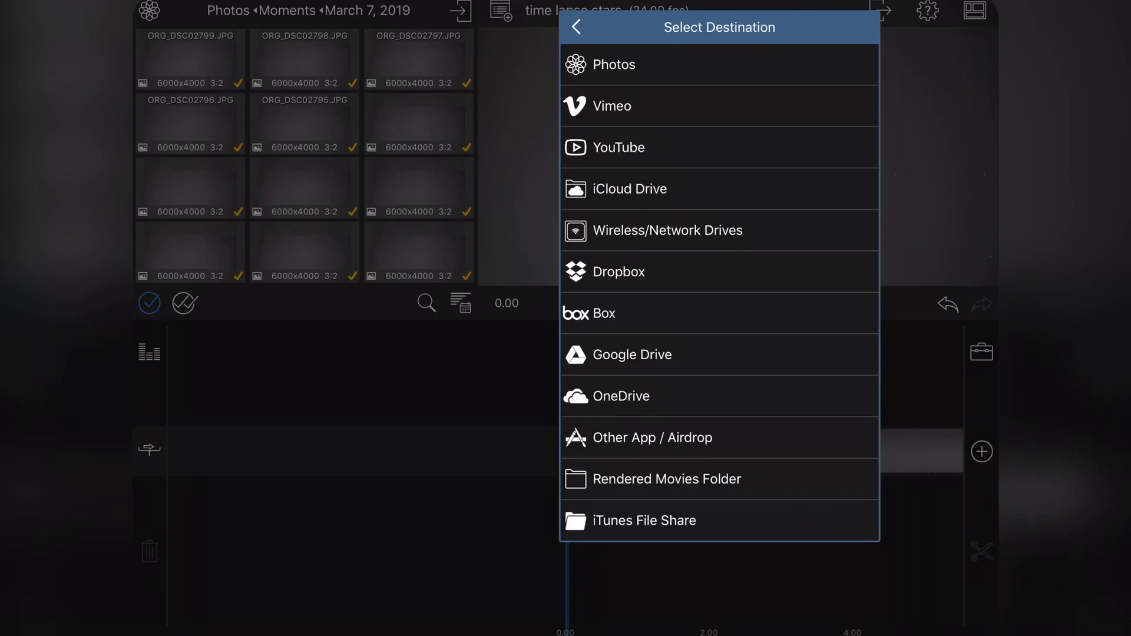
left_click(613, 64)
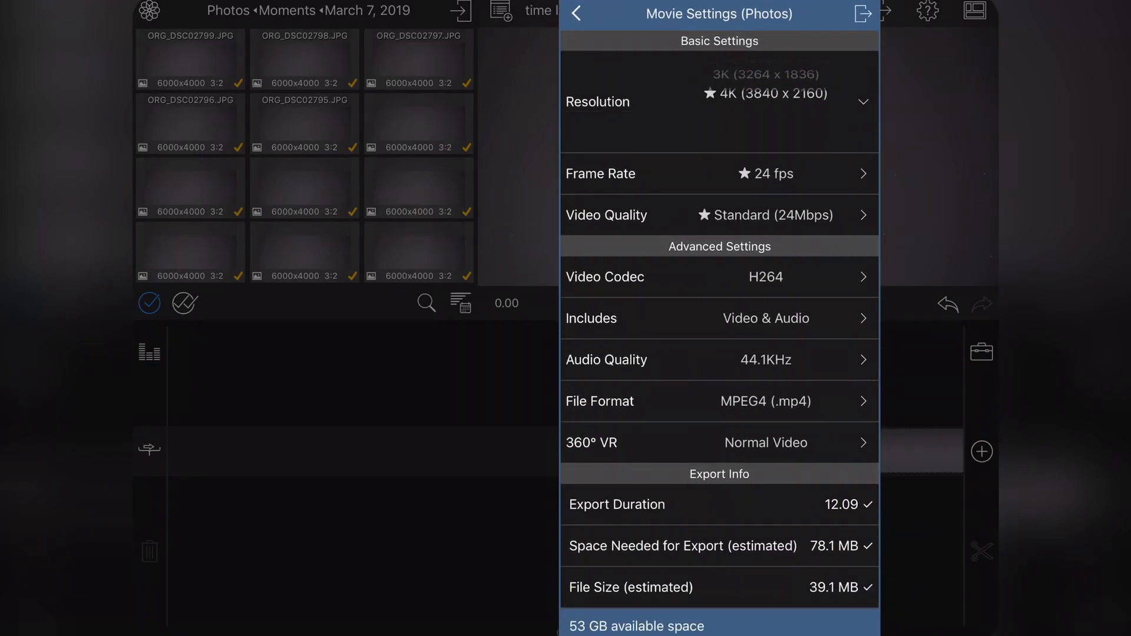
left_click(718, 216)
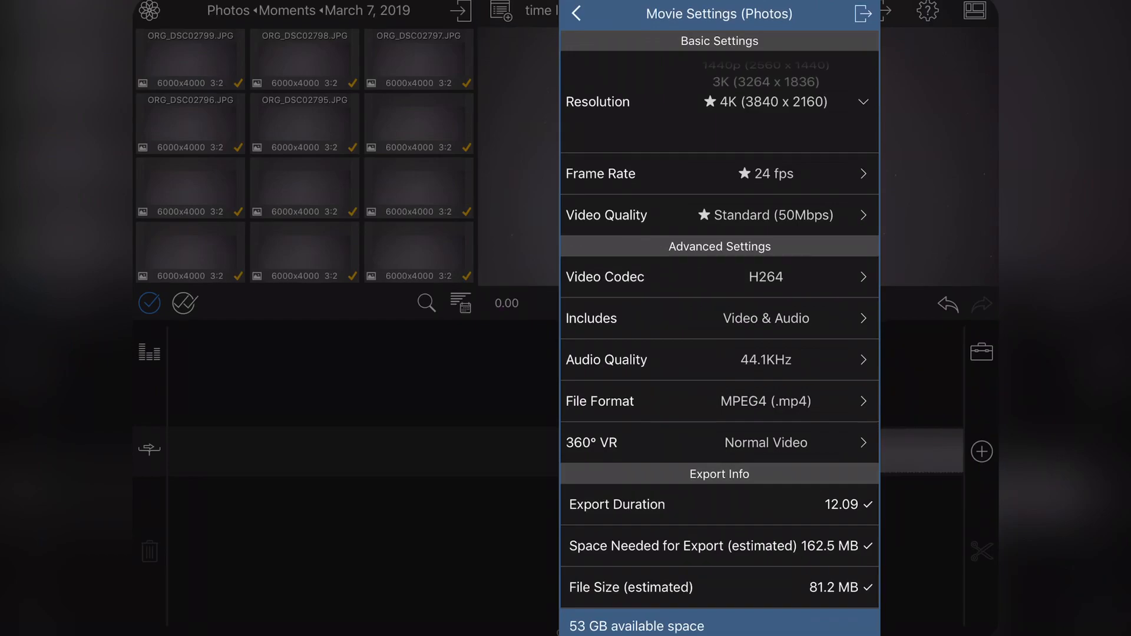
left_click(719, 215)
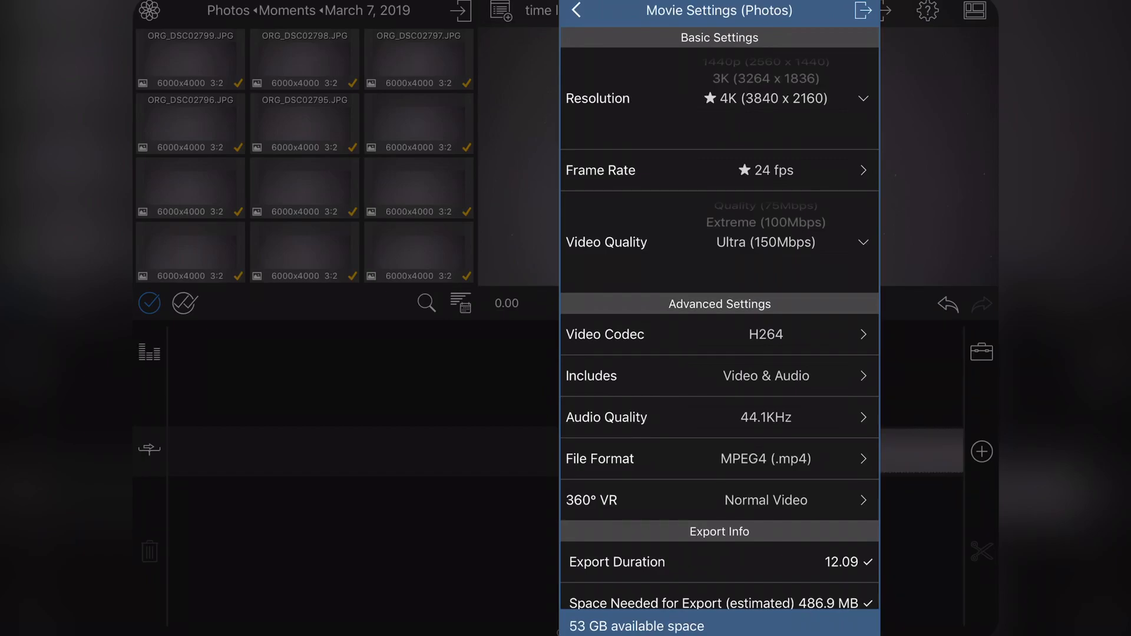
left_click(766, 375)
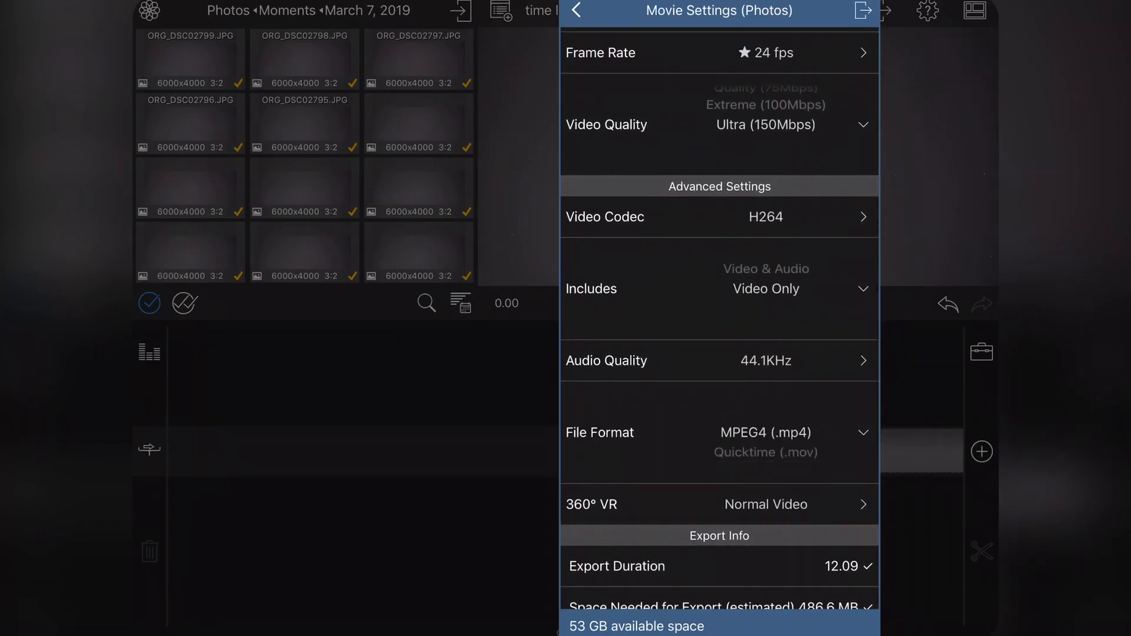
scroll("down", 3)
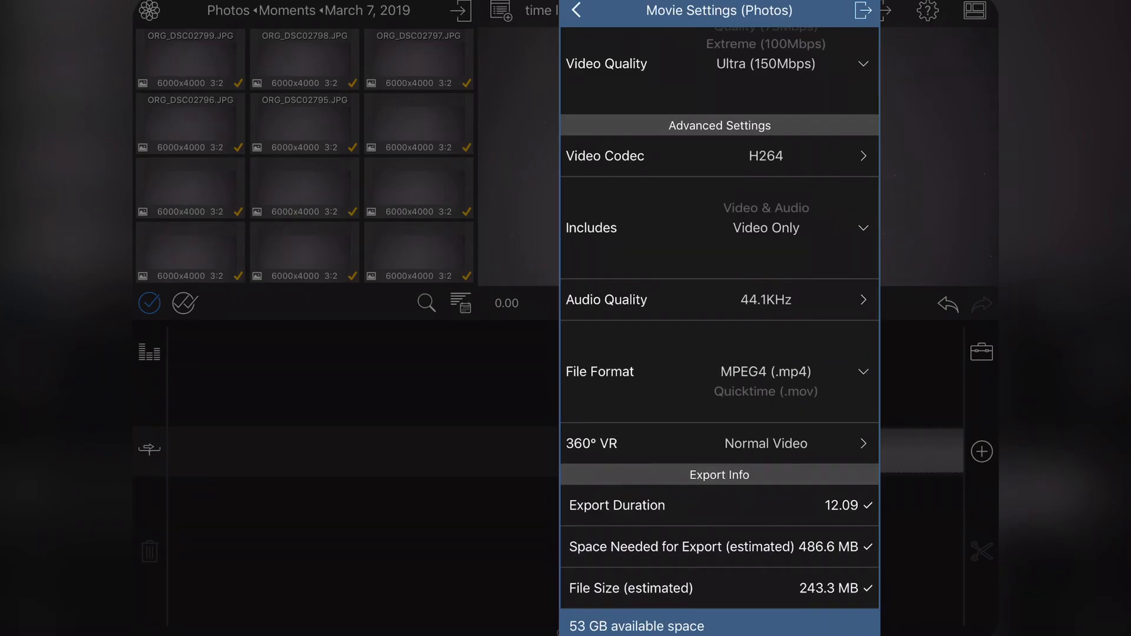
left_click(864, 11)
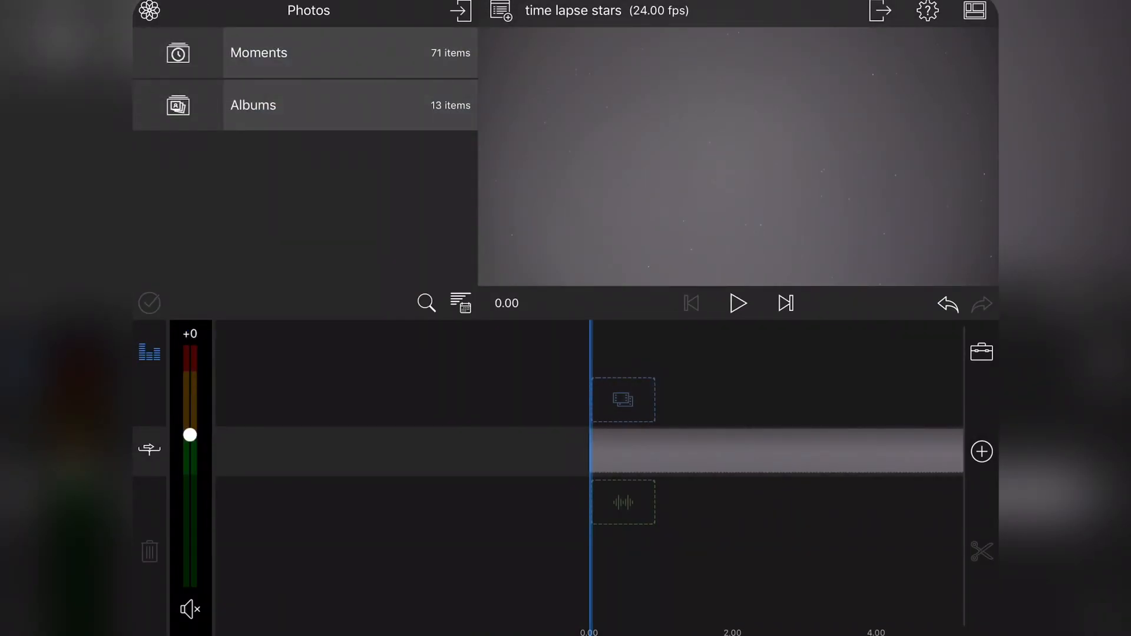
Put the rendered March 9 4K movie on the timeline and open its Color & Effects.
left_click(258, 52)
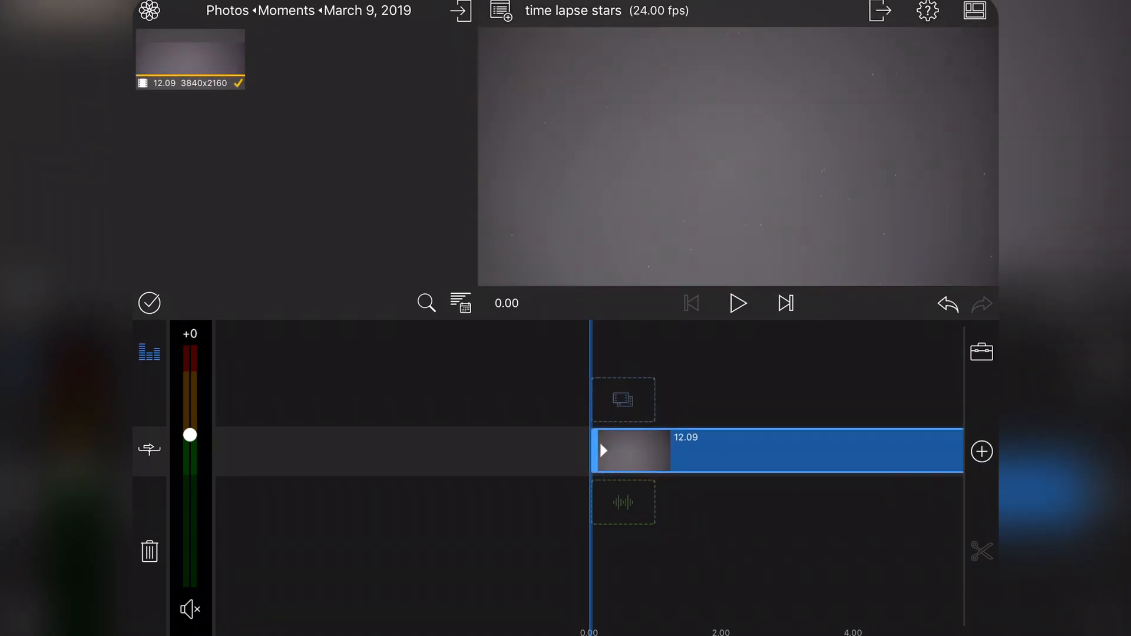
left_click(737, 303)
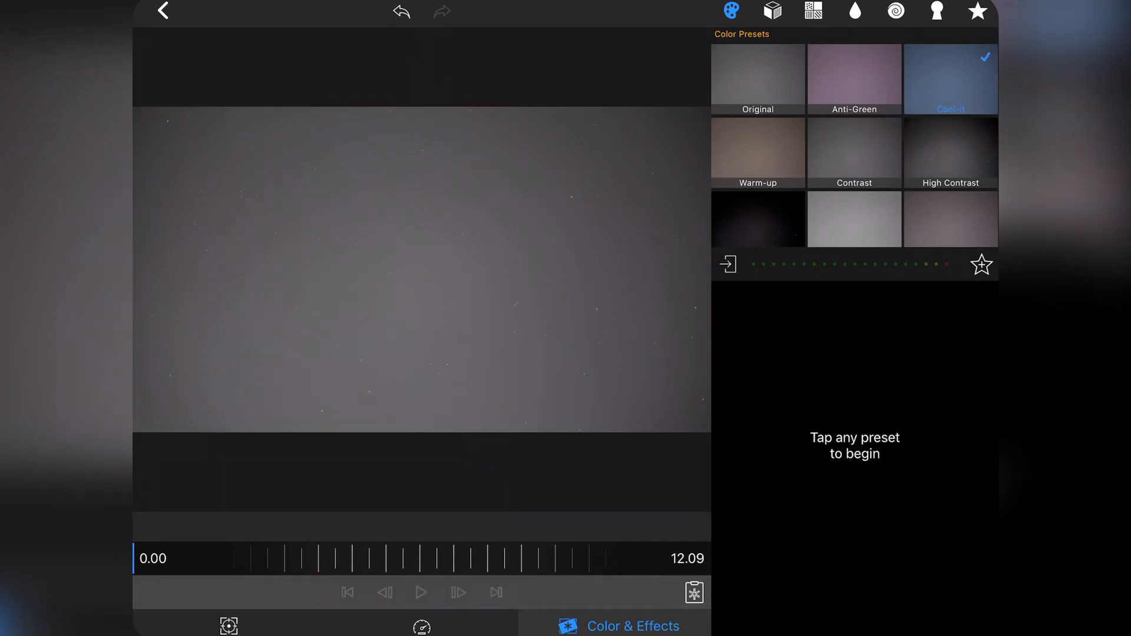
Apply the Cool-it colour preset to the star movie, review its sliders, and return.
left_click(949, 79)
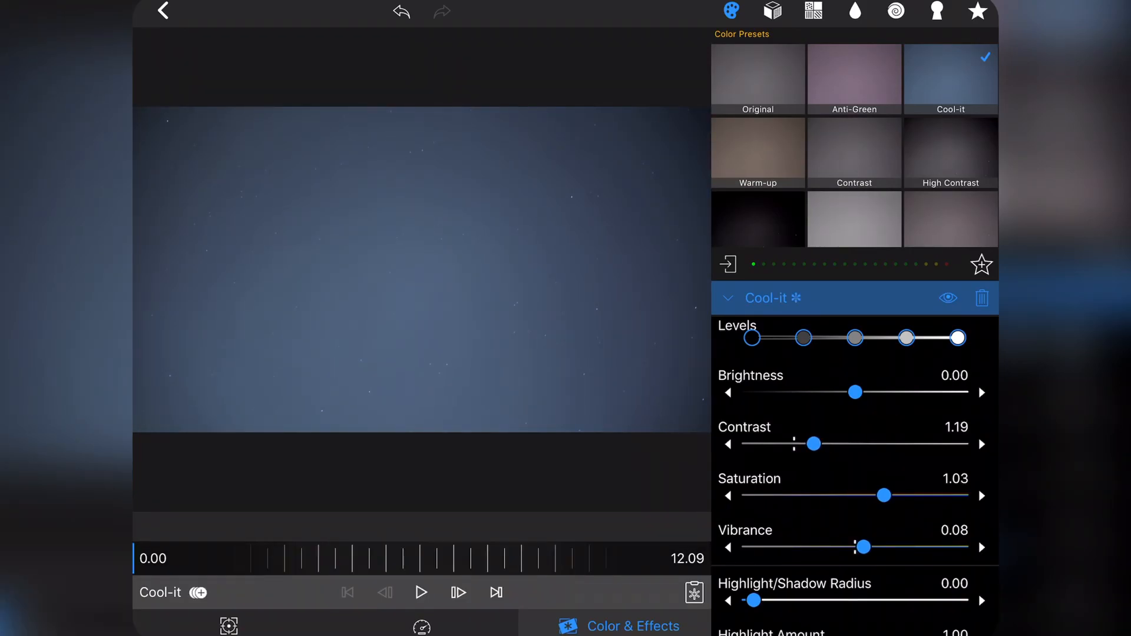
scroll("down", 3)
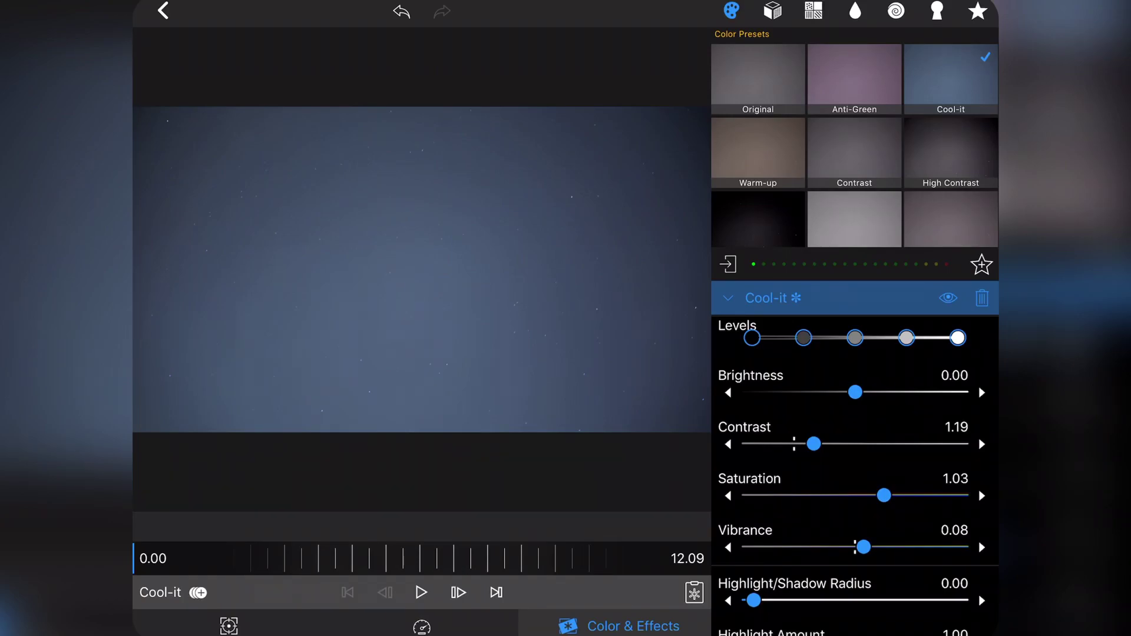
left_click(163, 11)
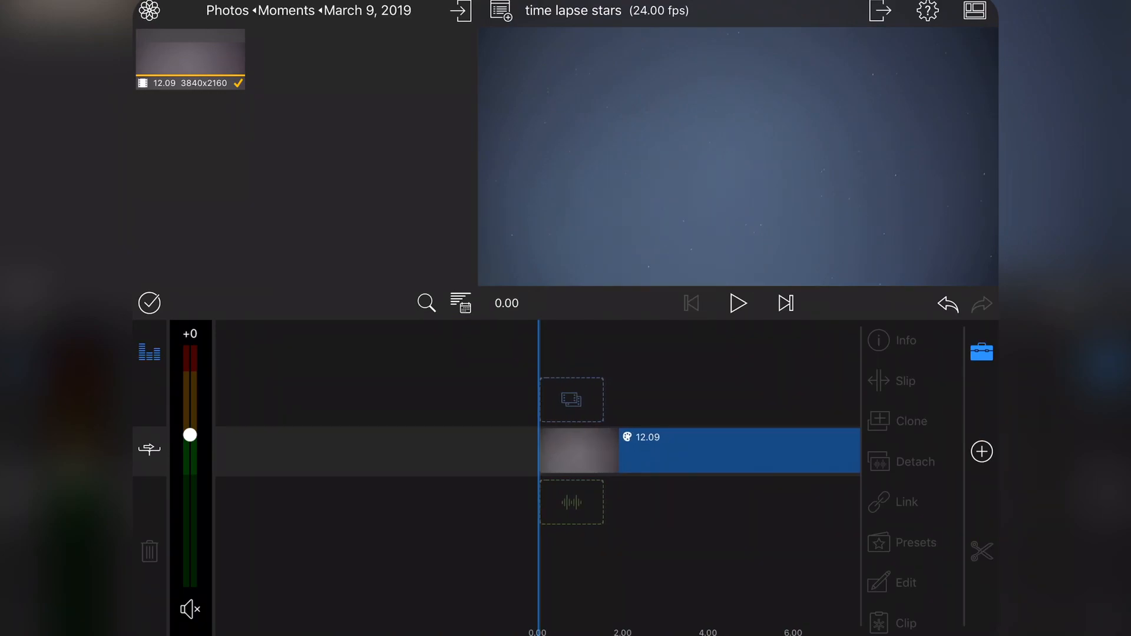
Clone the 12.09-second star clip onto a second track above the original.
left_click(698, 450)
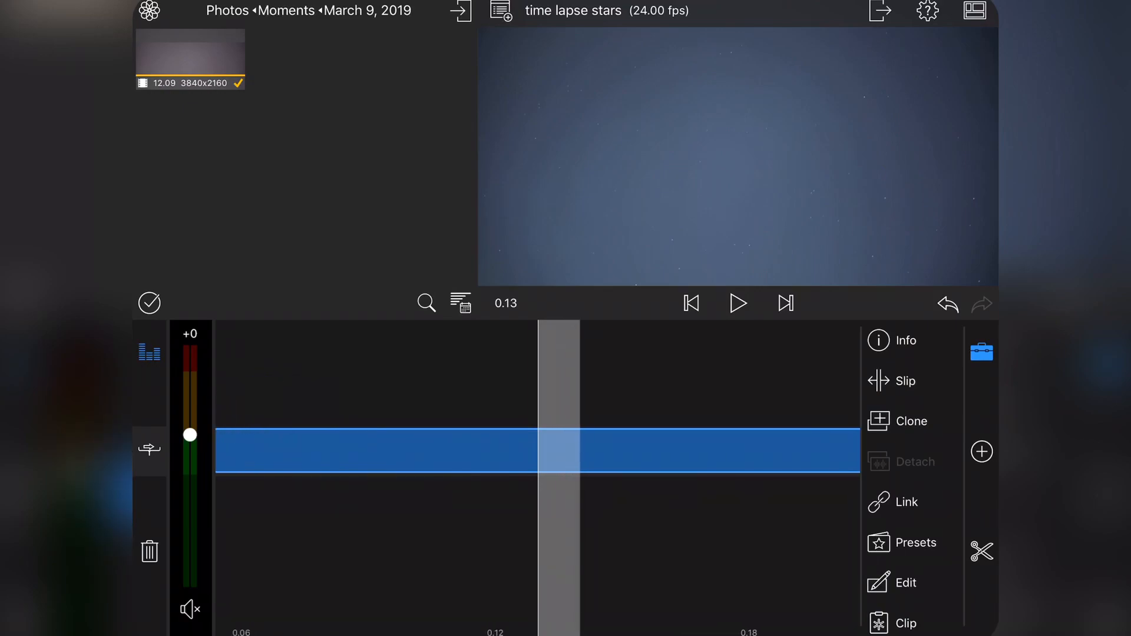
left_click(690, 303)
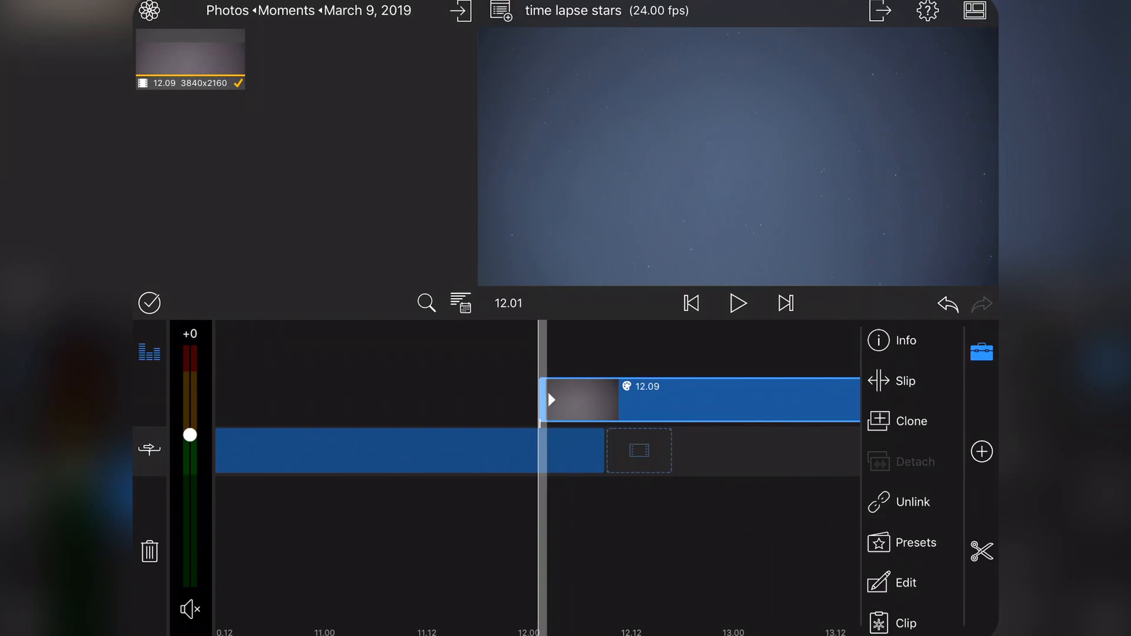
Add a third clone, stack copies at 0.00 a frame apart, and trim each to 12.07.
left_click(911, 501)
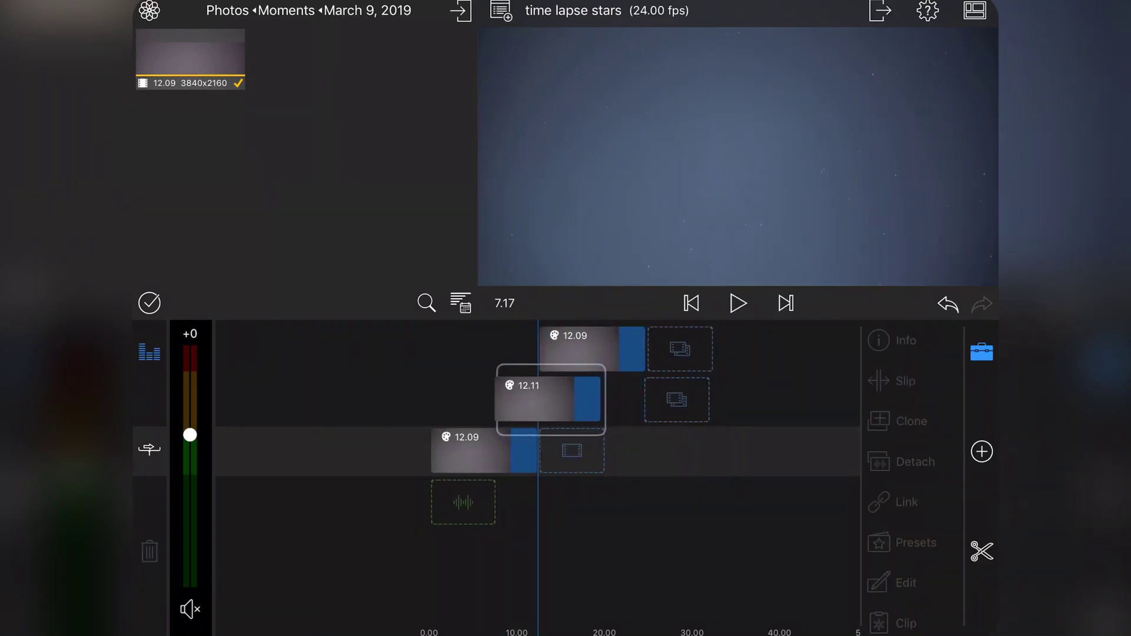
left_click(592, 349)
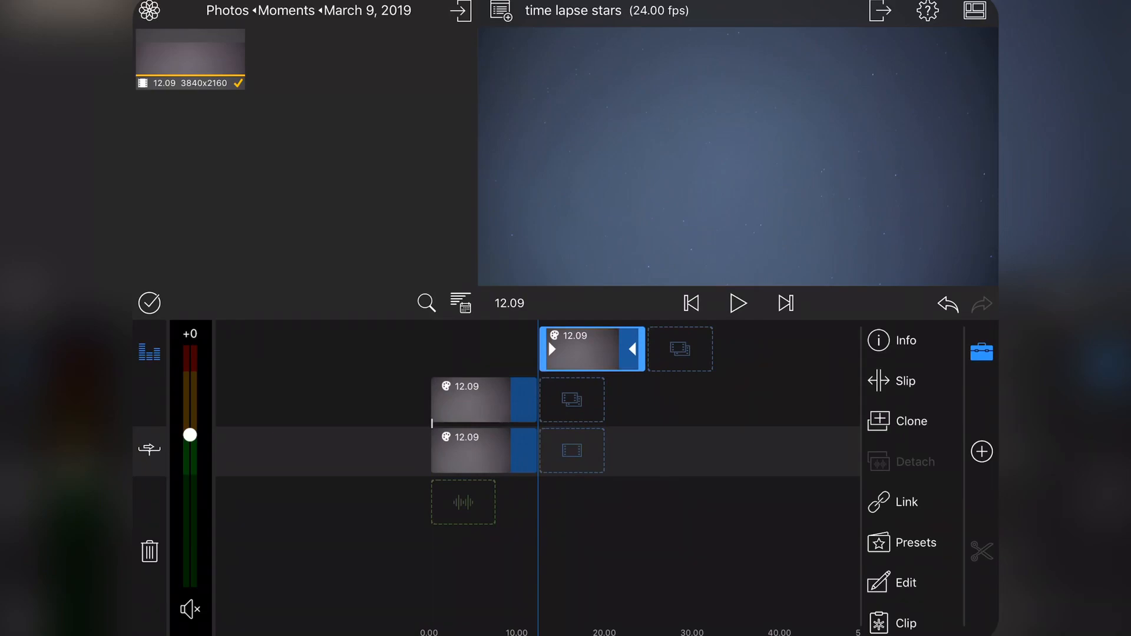
left_click(906, 501)
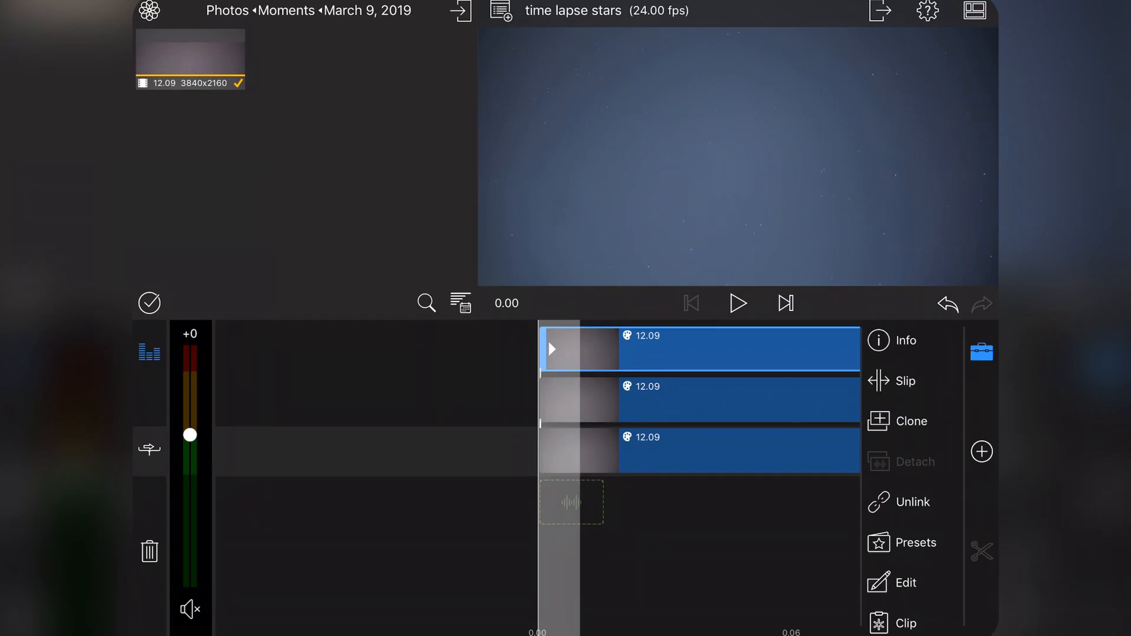
left_click(736, 399)
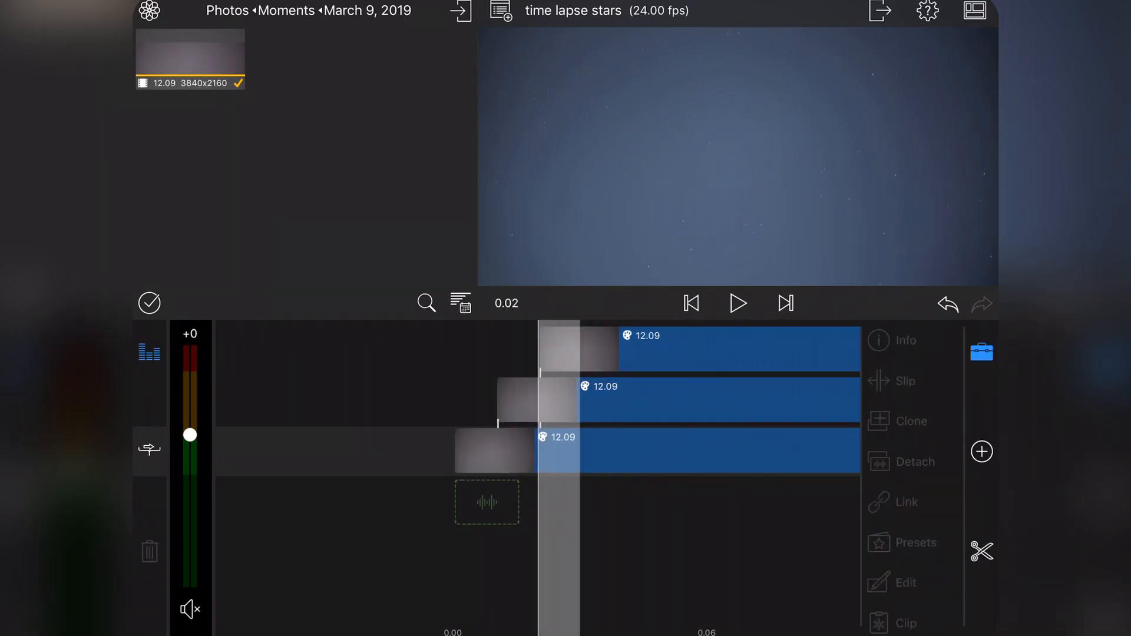
left_click(717, 399)
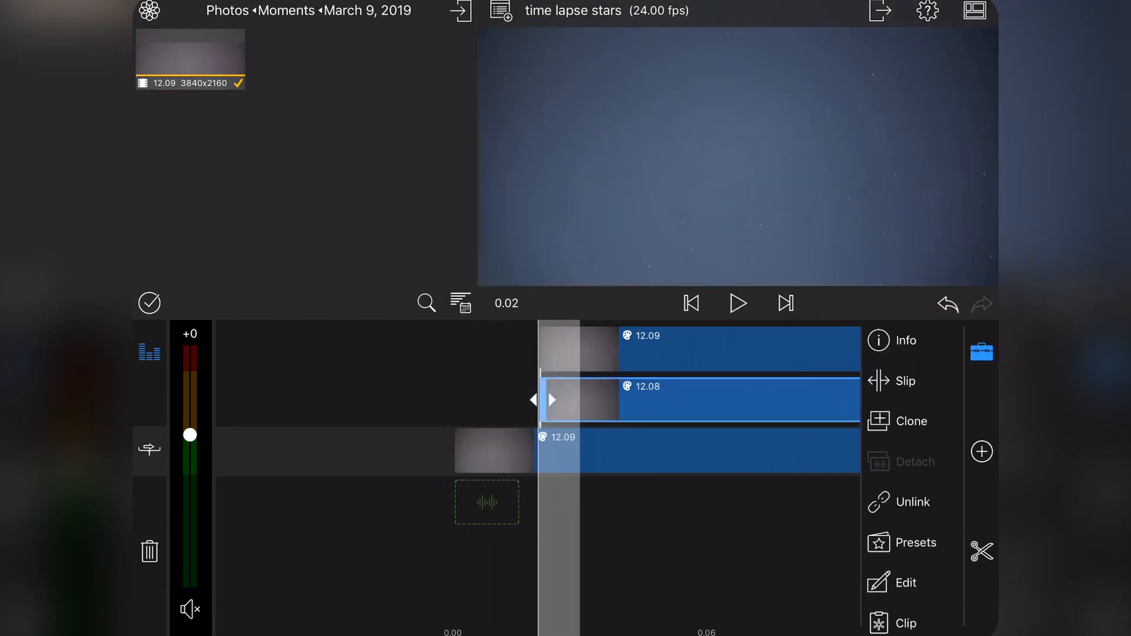
scroll("left", 3)
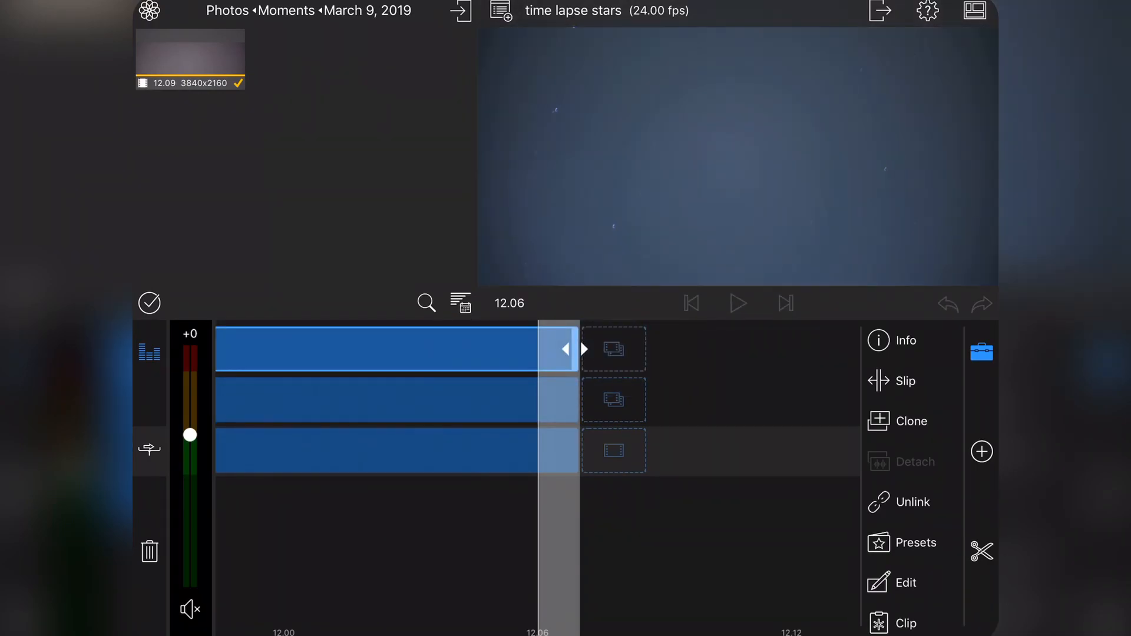
left_click(912, 502)
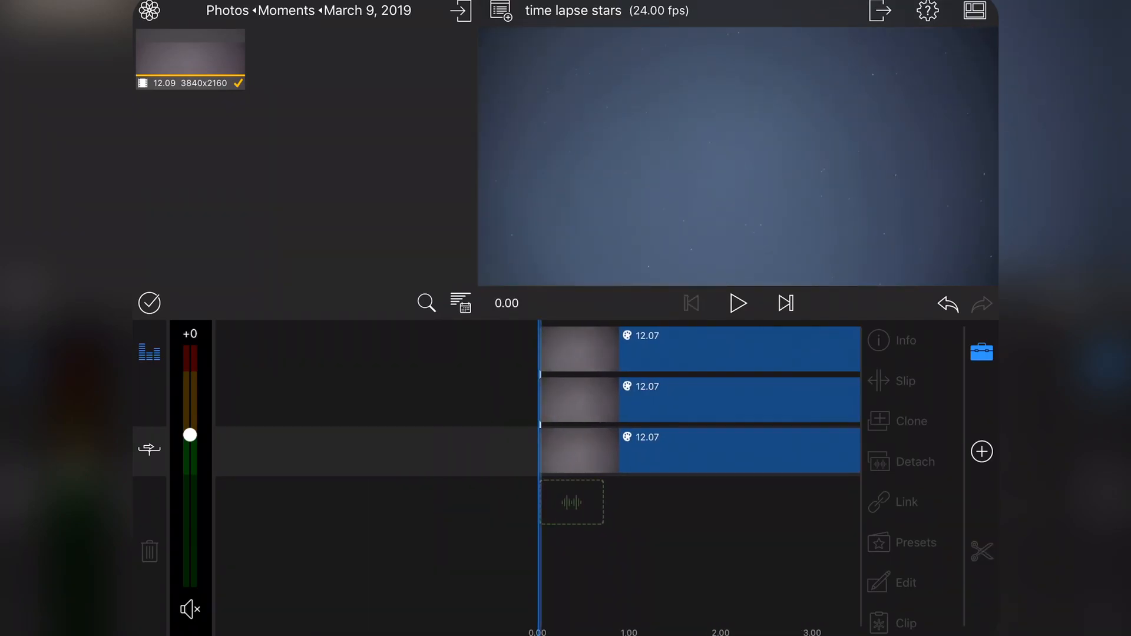
Set the middle star layer's Frame & Fit blending opacity to about 50.6%.
left_click(722, 400)
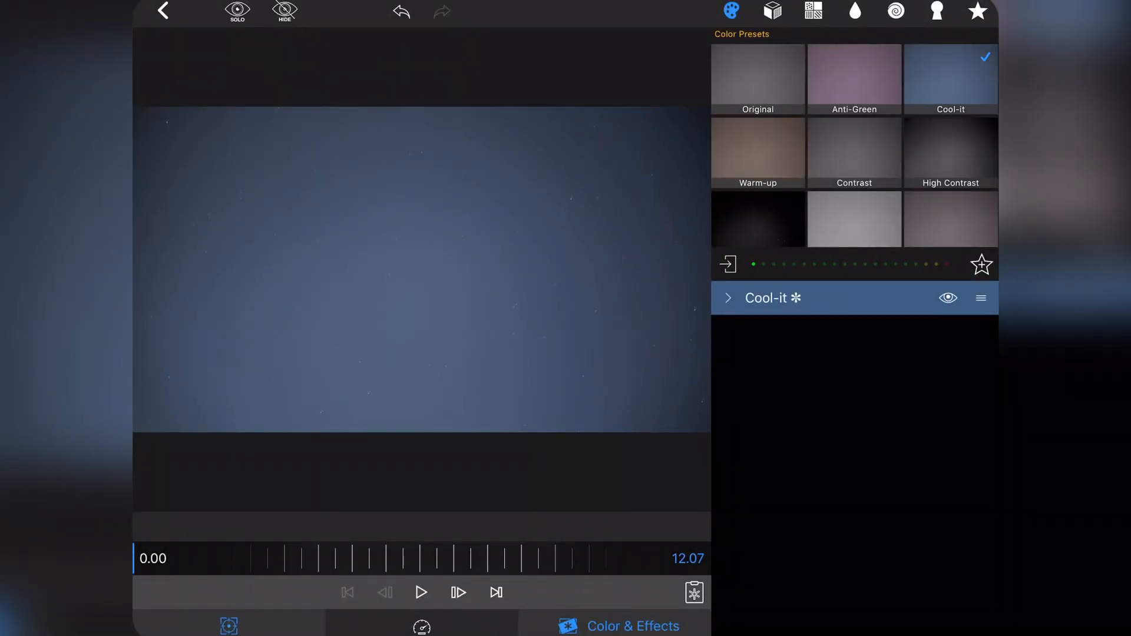
left_click(229, 625)
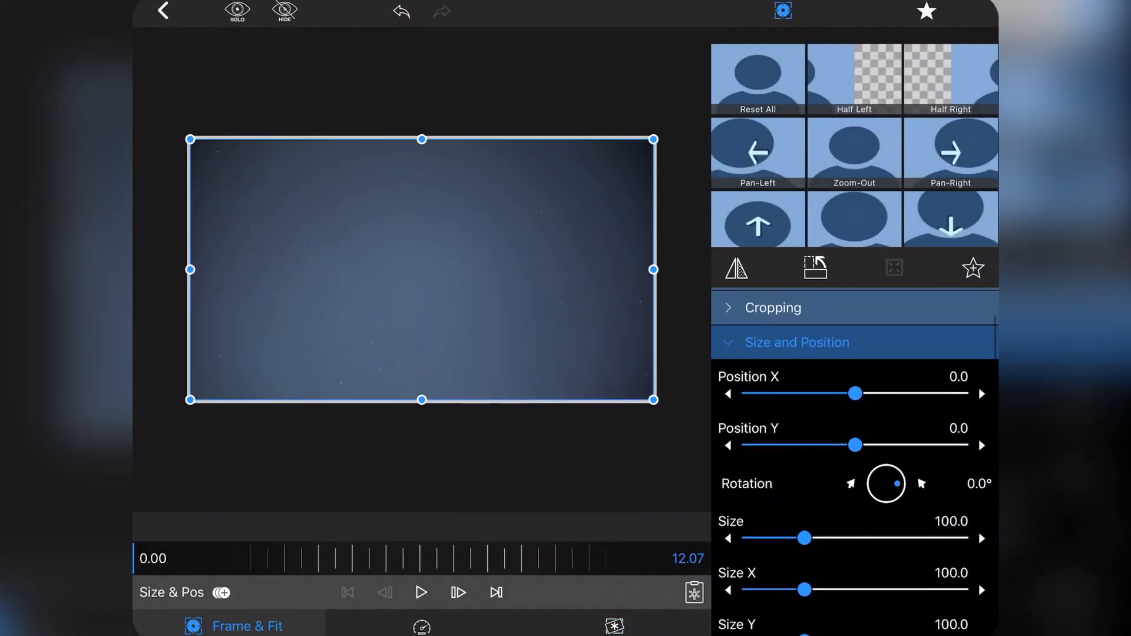
left_click(797, 341)
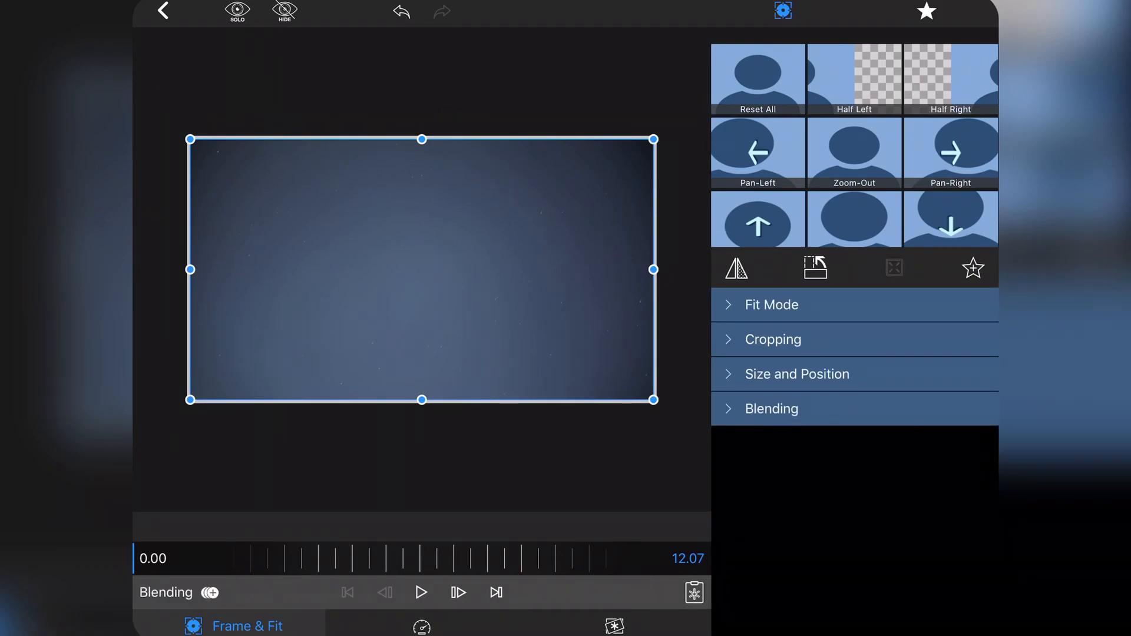
left_click(772, 409)
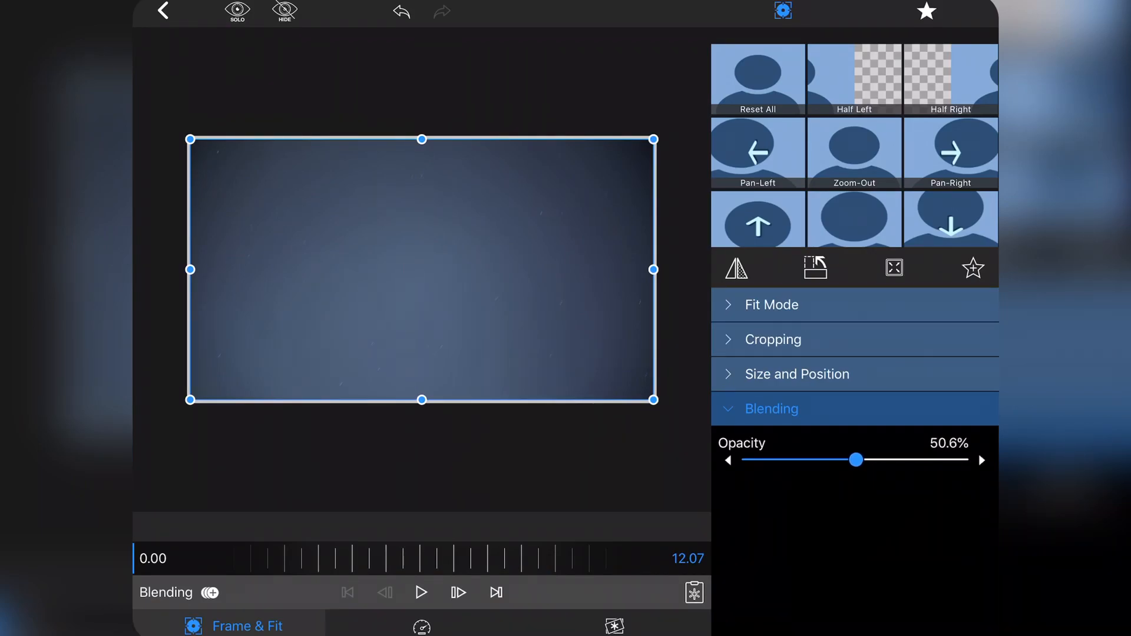
left_click(163, 12)
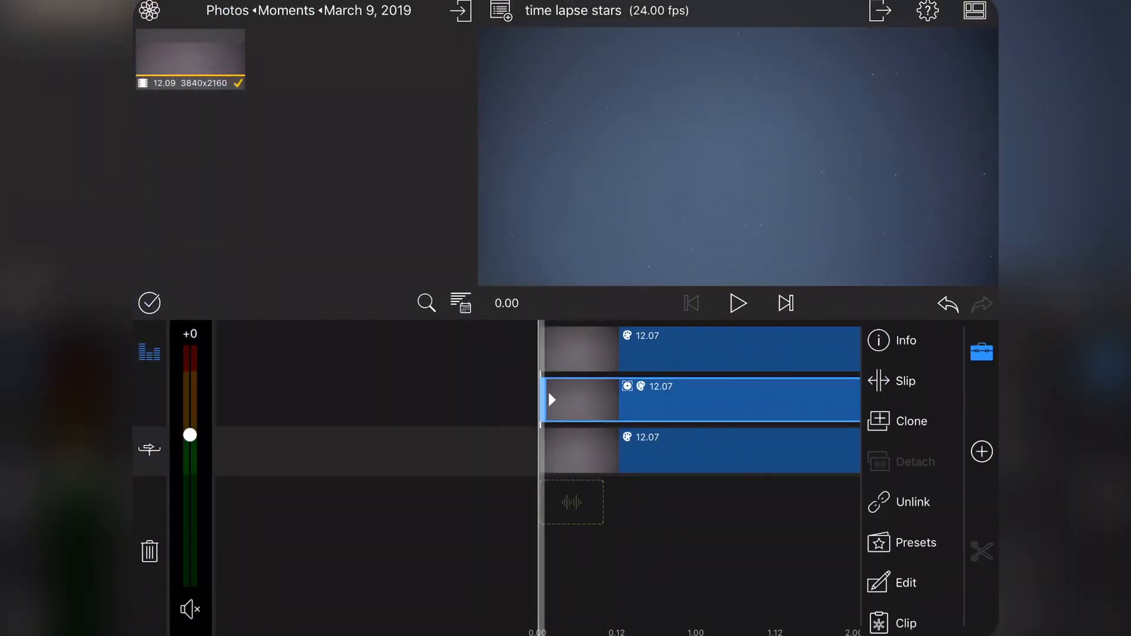
Open the top star layer's Frame & Fit blending settings.
left_click(735, 348)
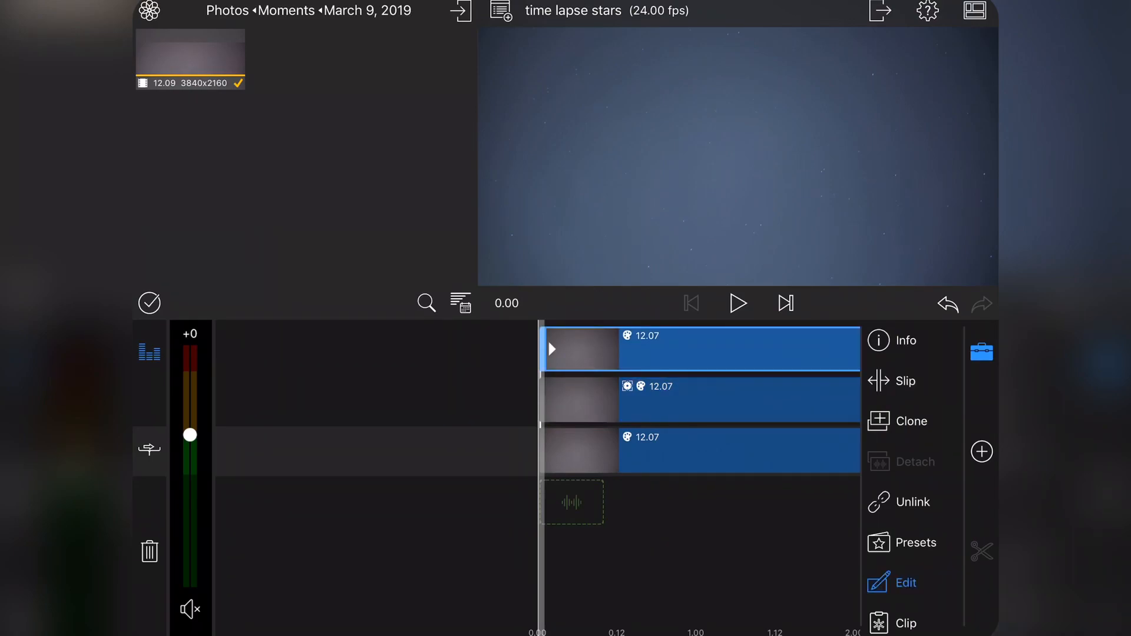
left_click(905, 582)
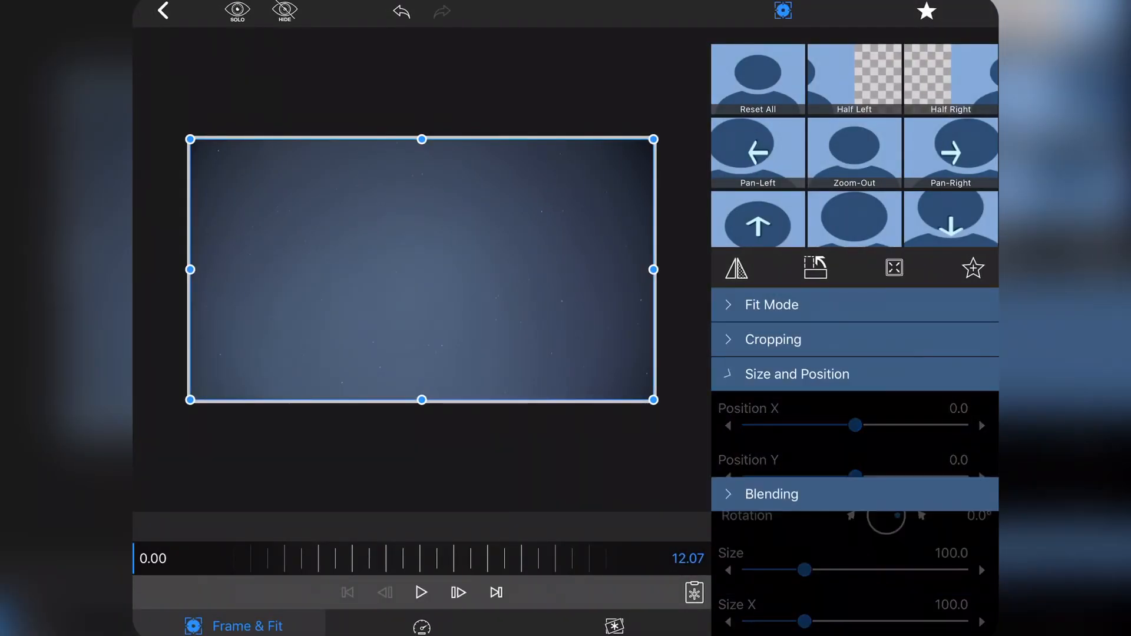
left_click(771, 494)
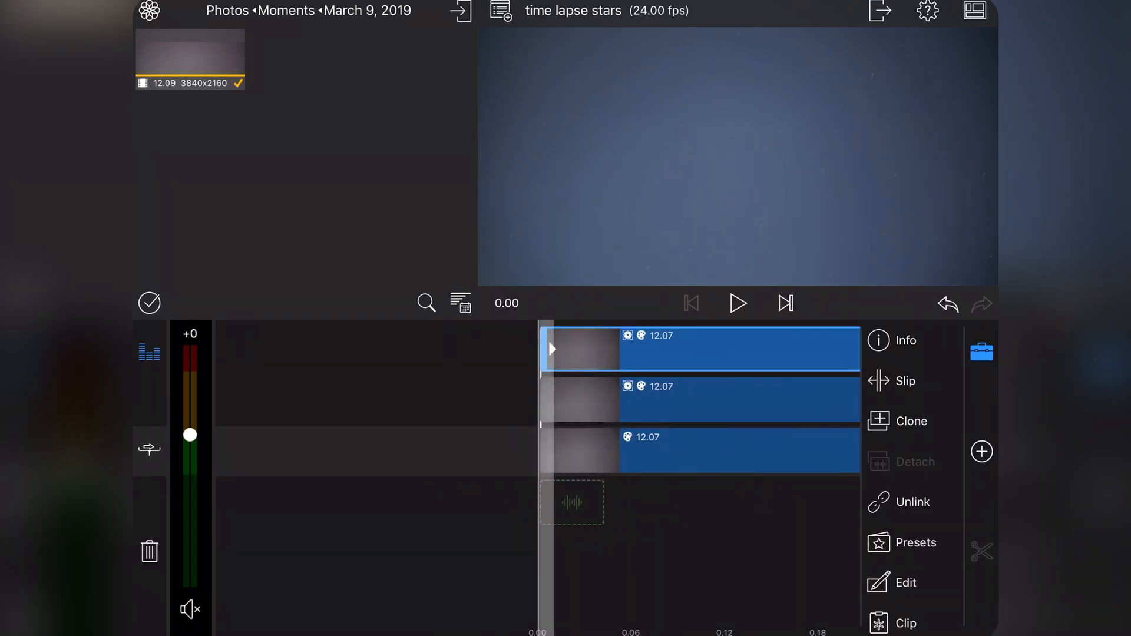
left_click(912, 502)
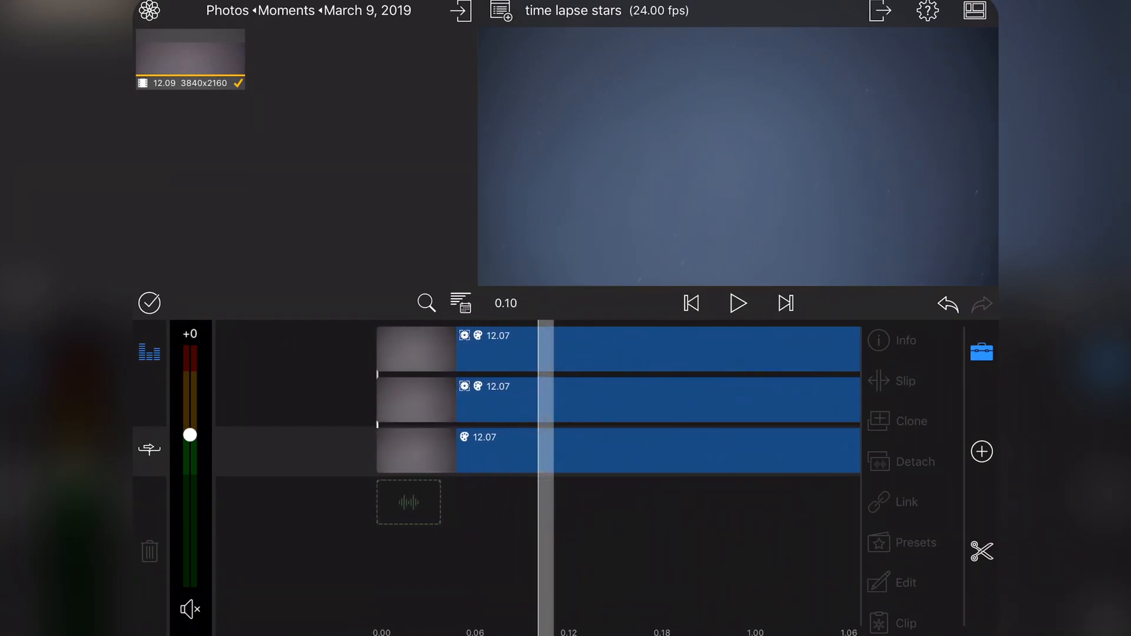
left_click(737, 303)
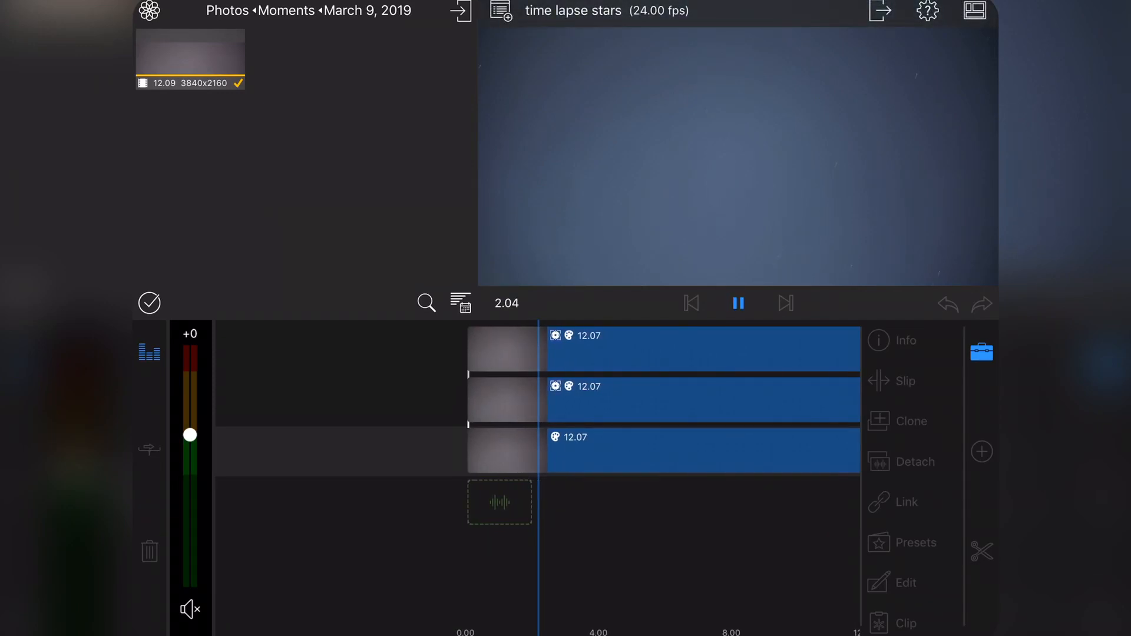
left_click(737, 303)
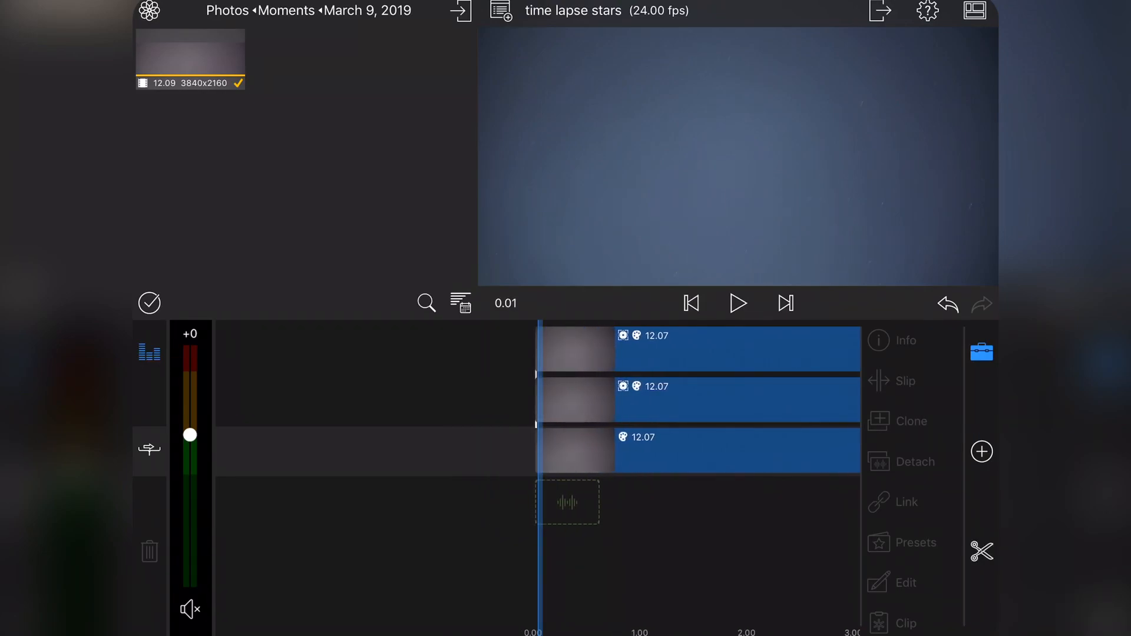
left_click(691, 303)
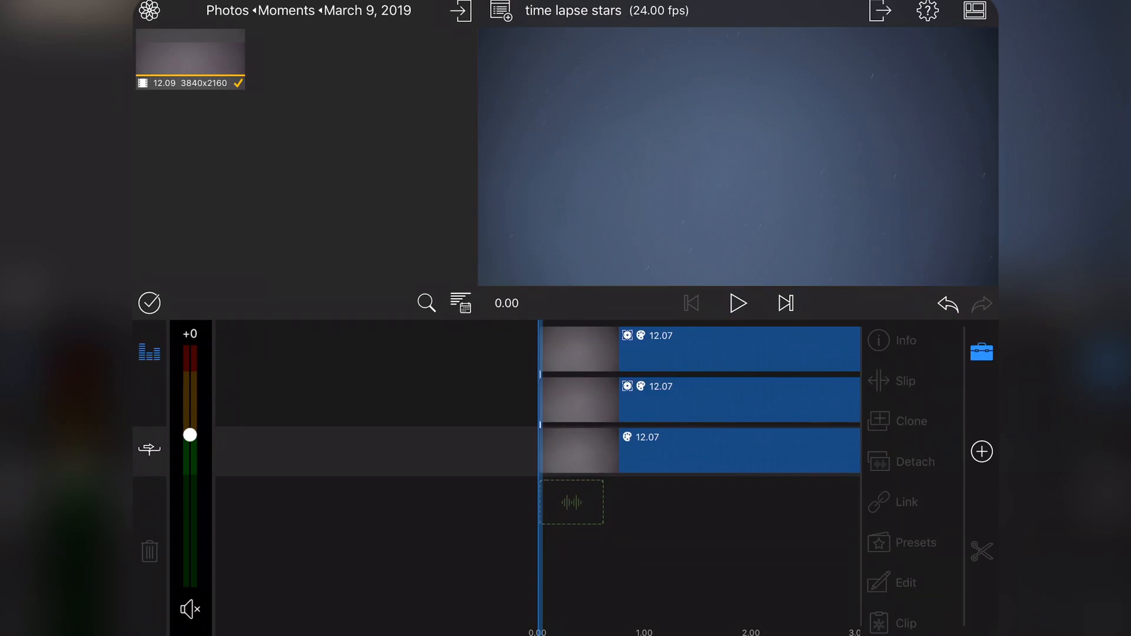
Export the three-layer project to Photos as a 24 fps, Ultra, H264, video-only movie.
left_click(879, 11)
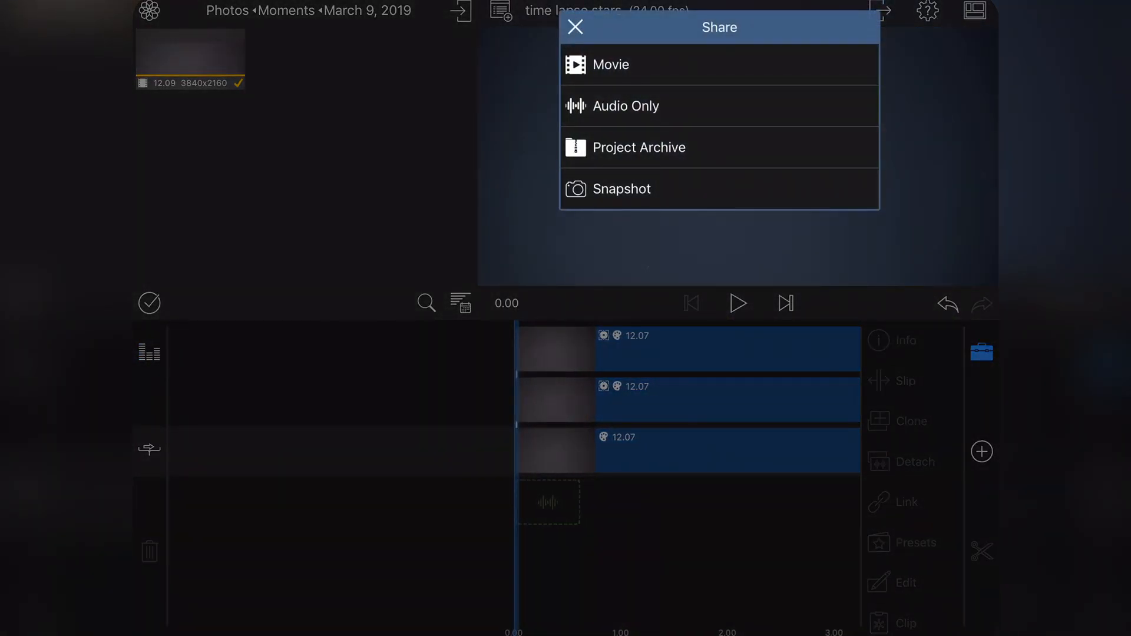
left_click(608, 64)
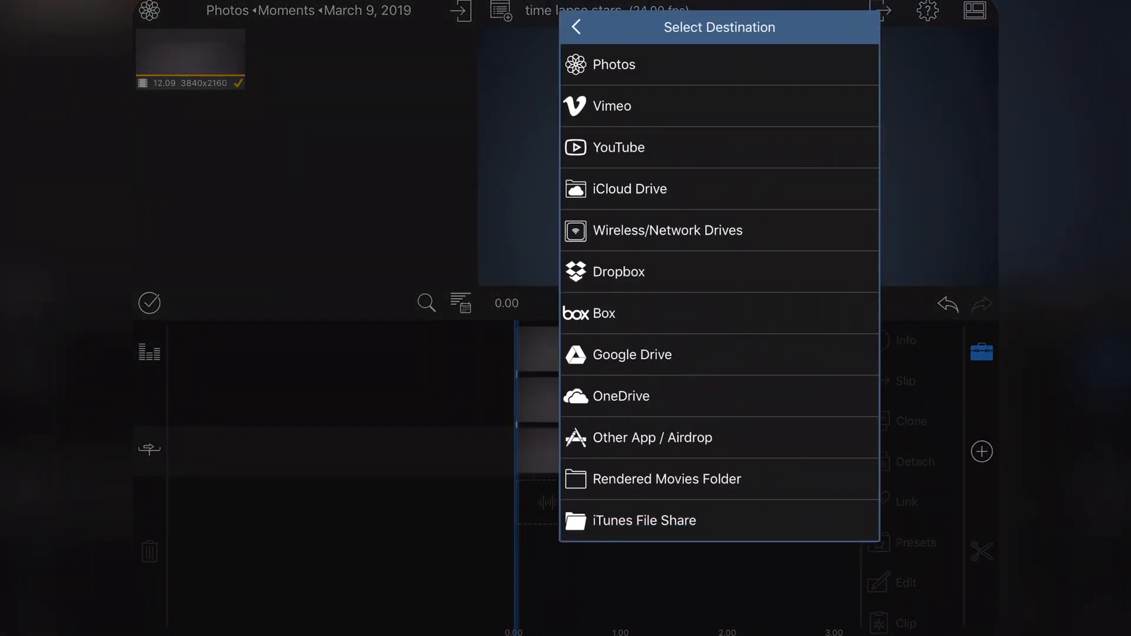
left_click(613, 64)
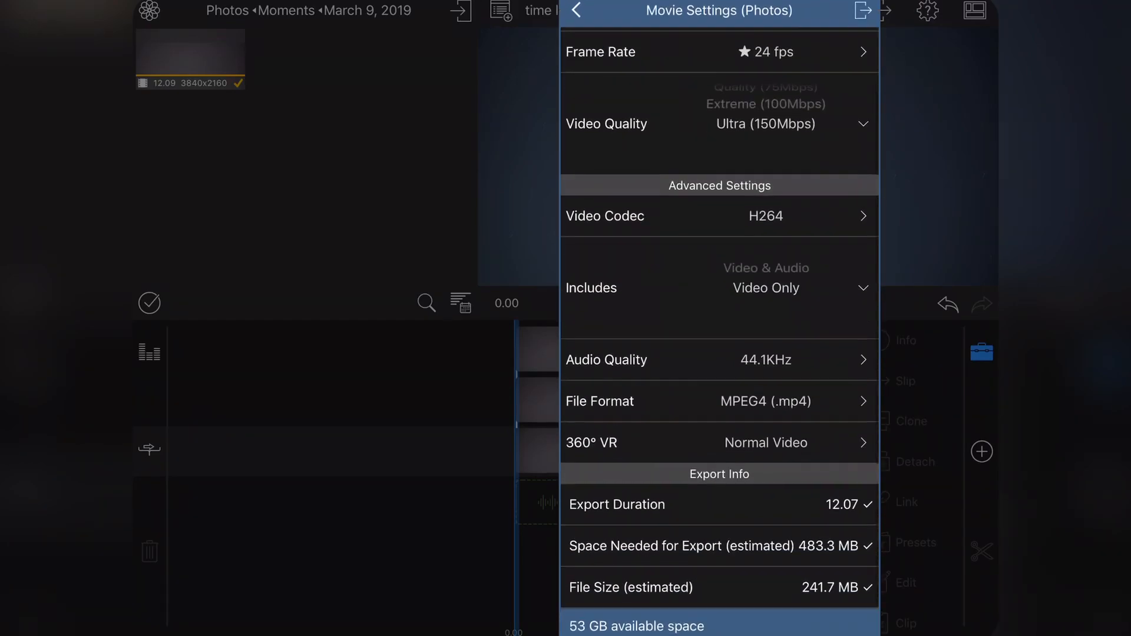
left_click(574, 10)
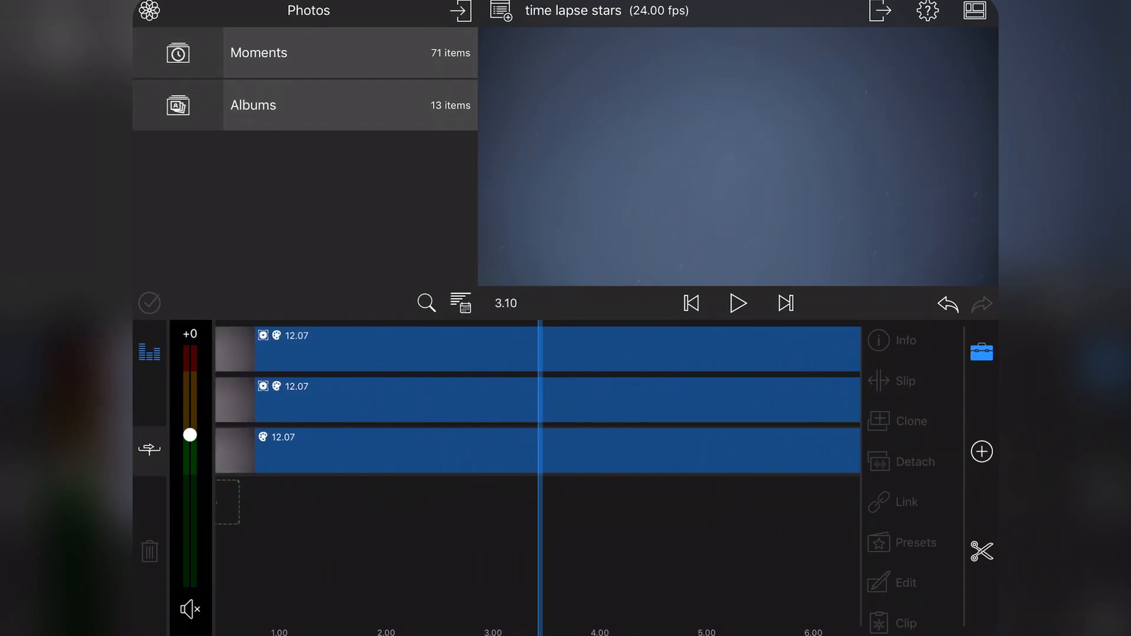
Browse the Photos Moments list and open the March 9, 2019 moment.
scroll("right", 3)
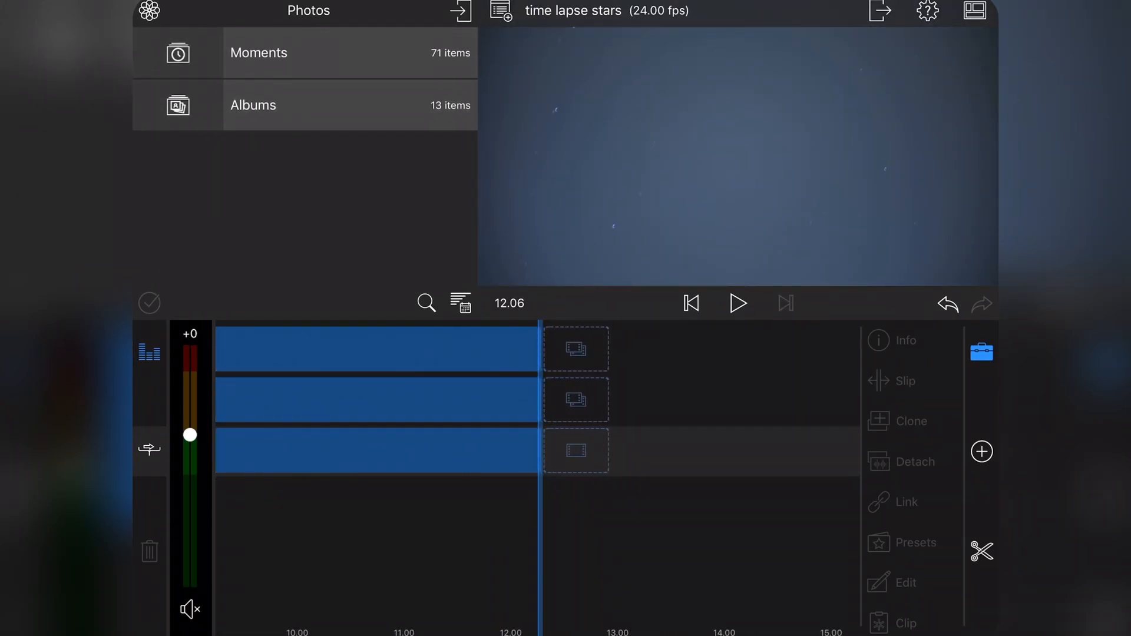
left_click(258, 52)
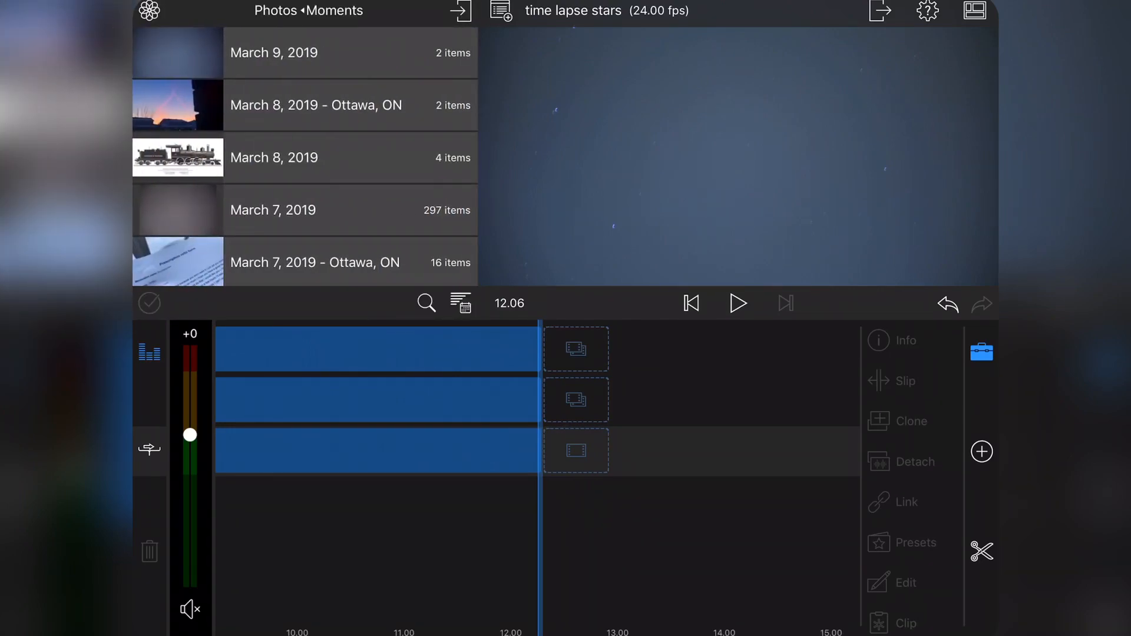
left_click(318, 52)
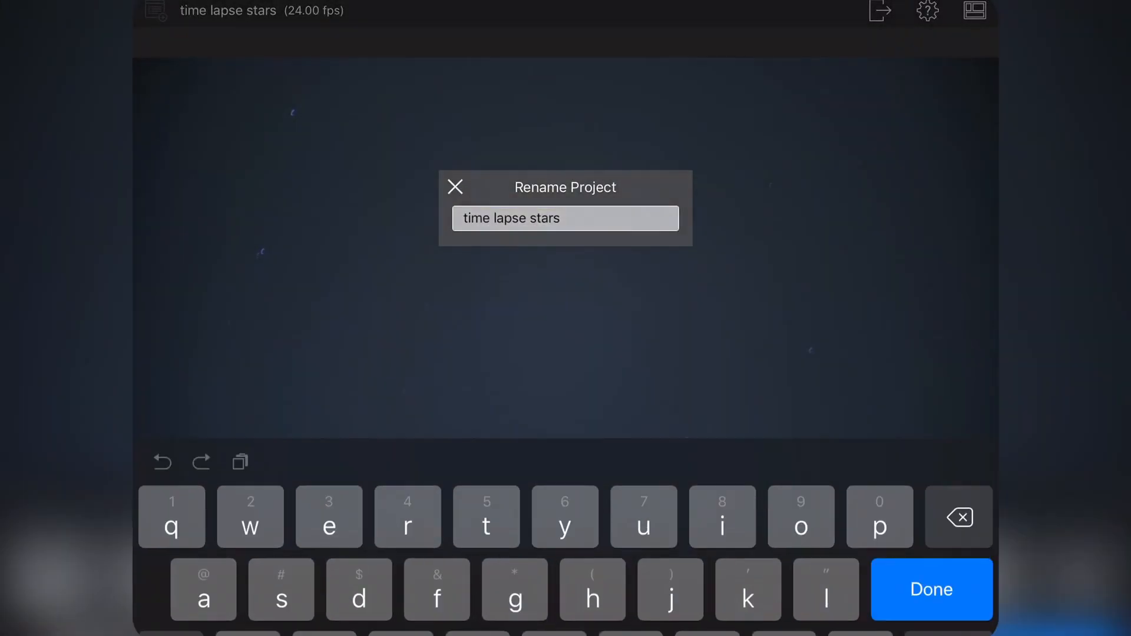
Dismiss the rename dialog and place the 12.07 star clip after the three-layer stack.
left_click(931, 589)
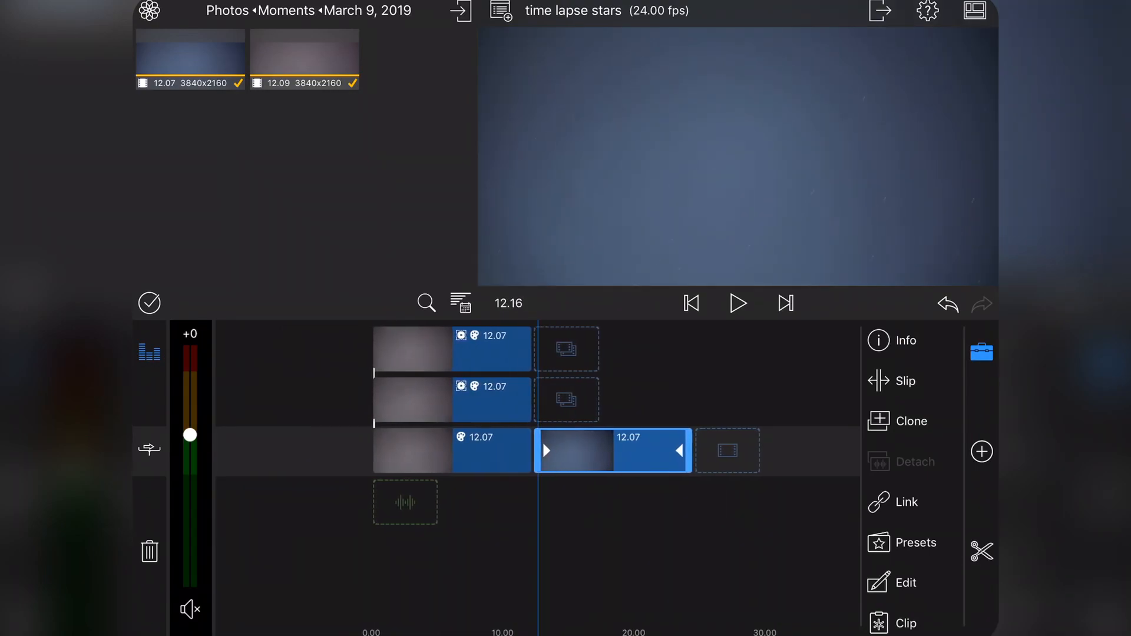
scroll("left", 3)
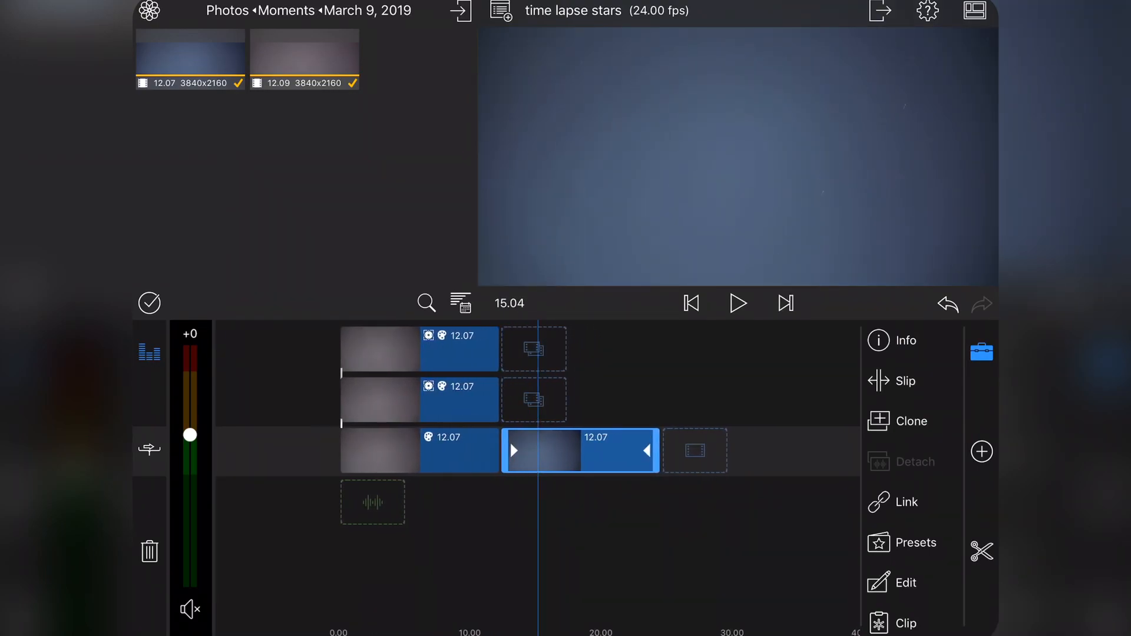